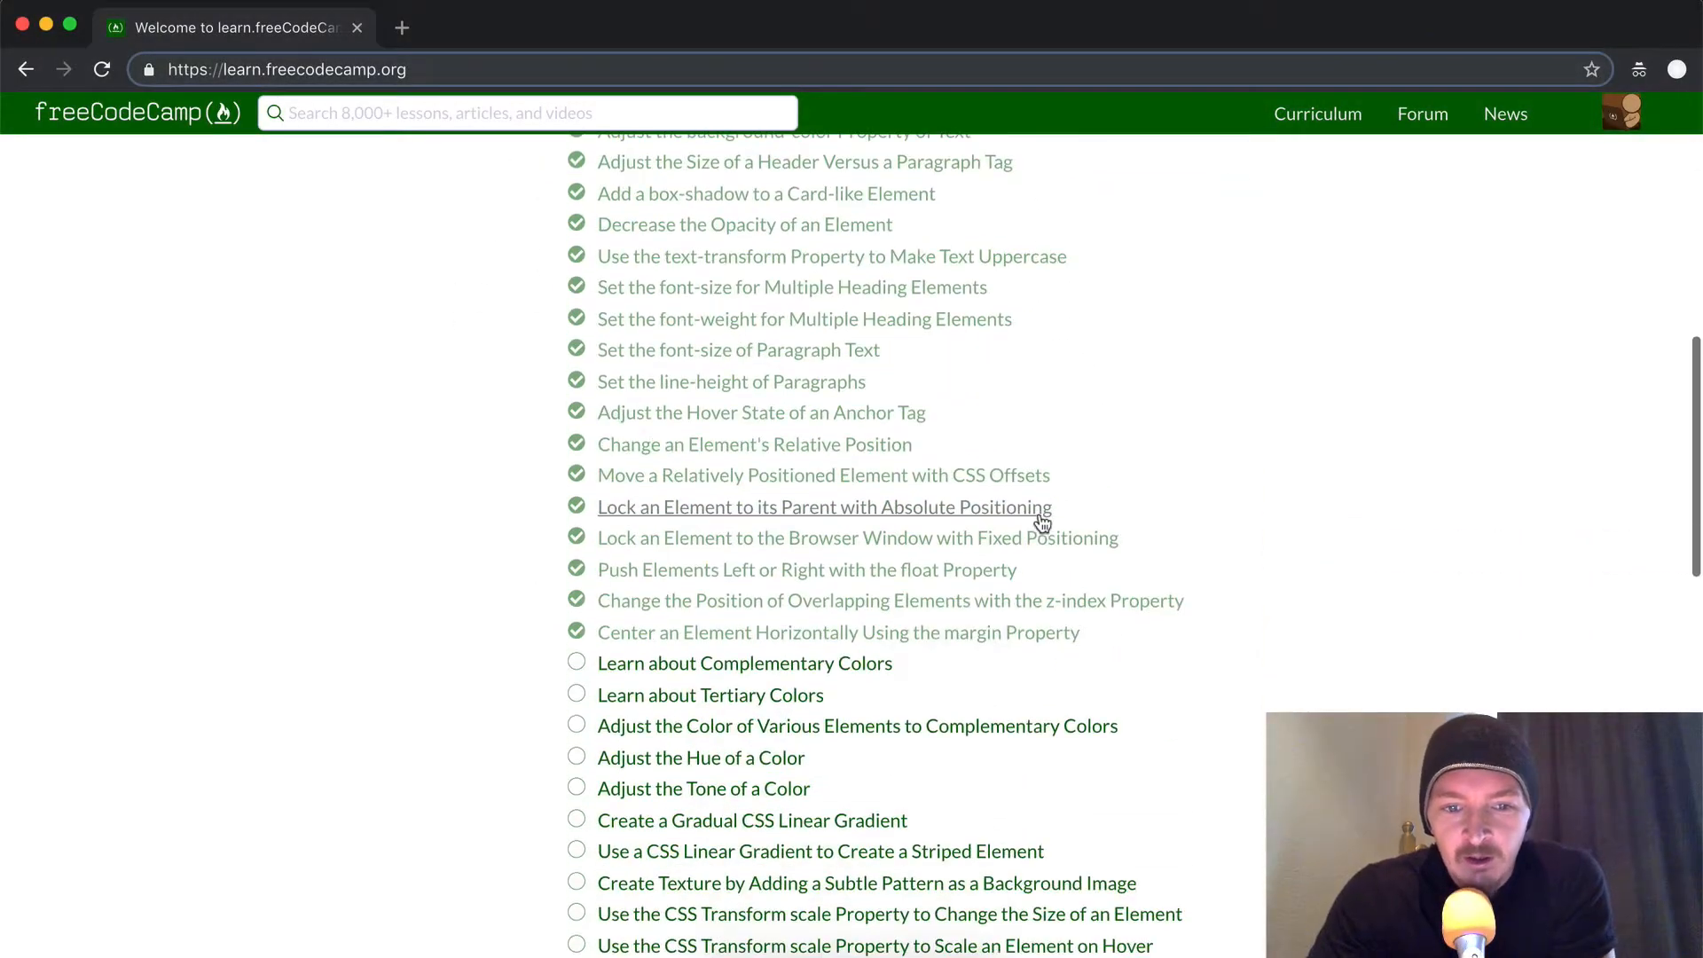
Open the 'Learn about Complementary Colors' challenge in Applied Visual Design.
left_click(744, 663)
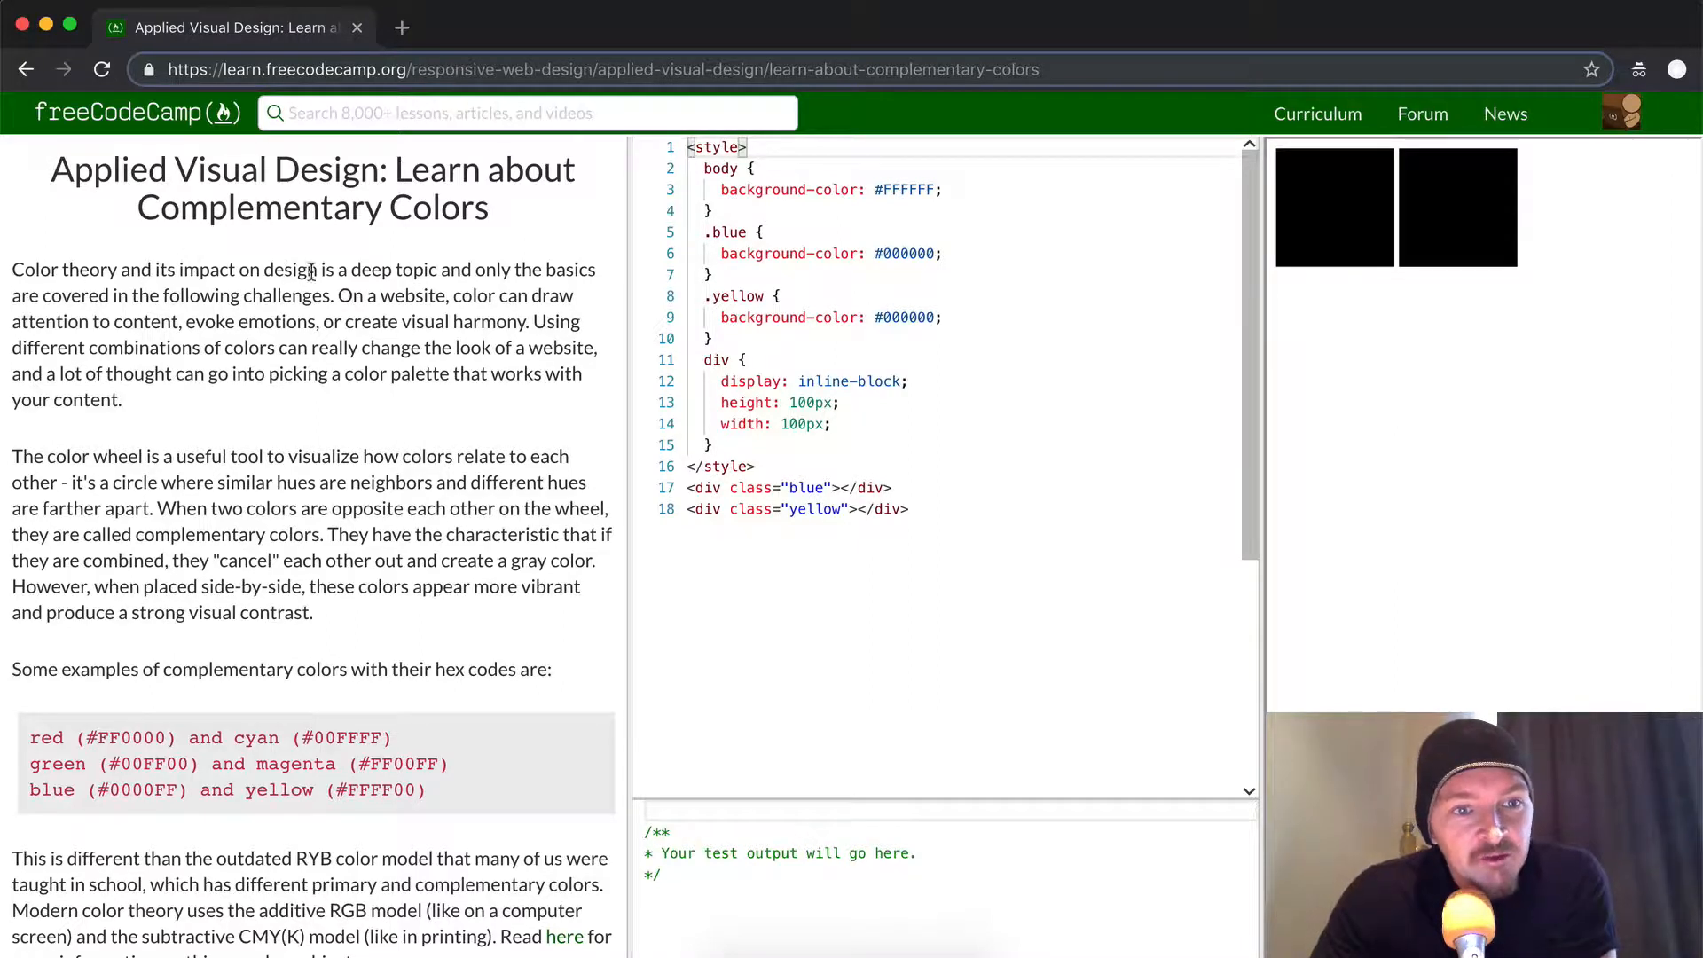
double_click(324, 270)
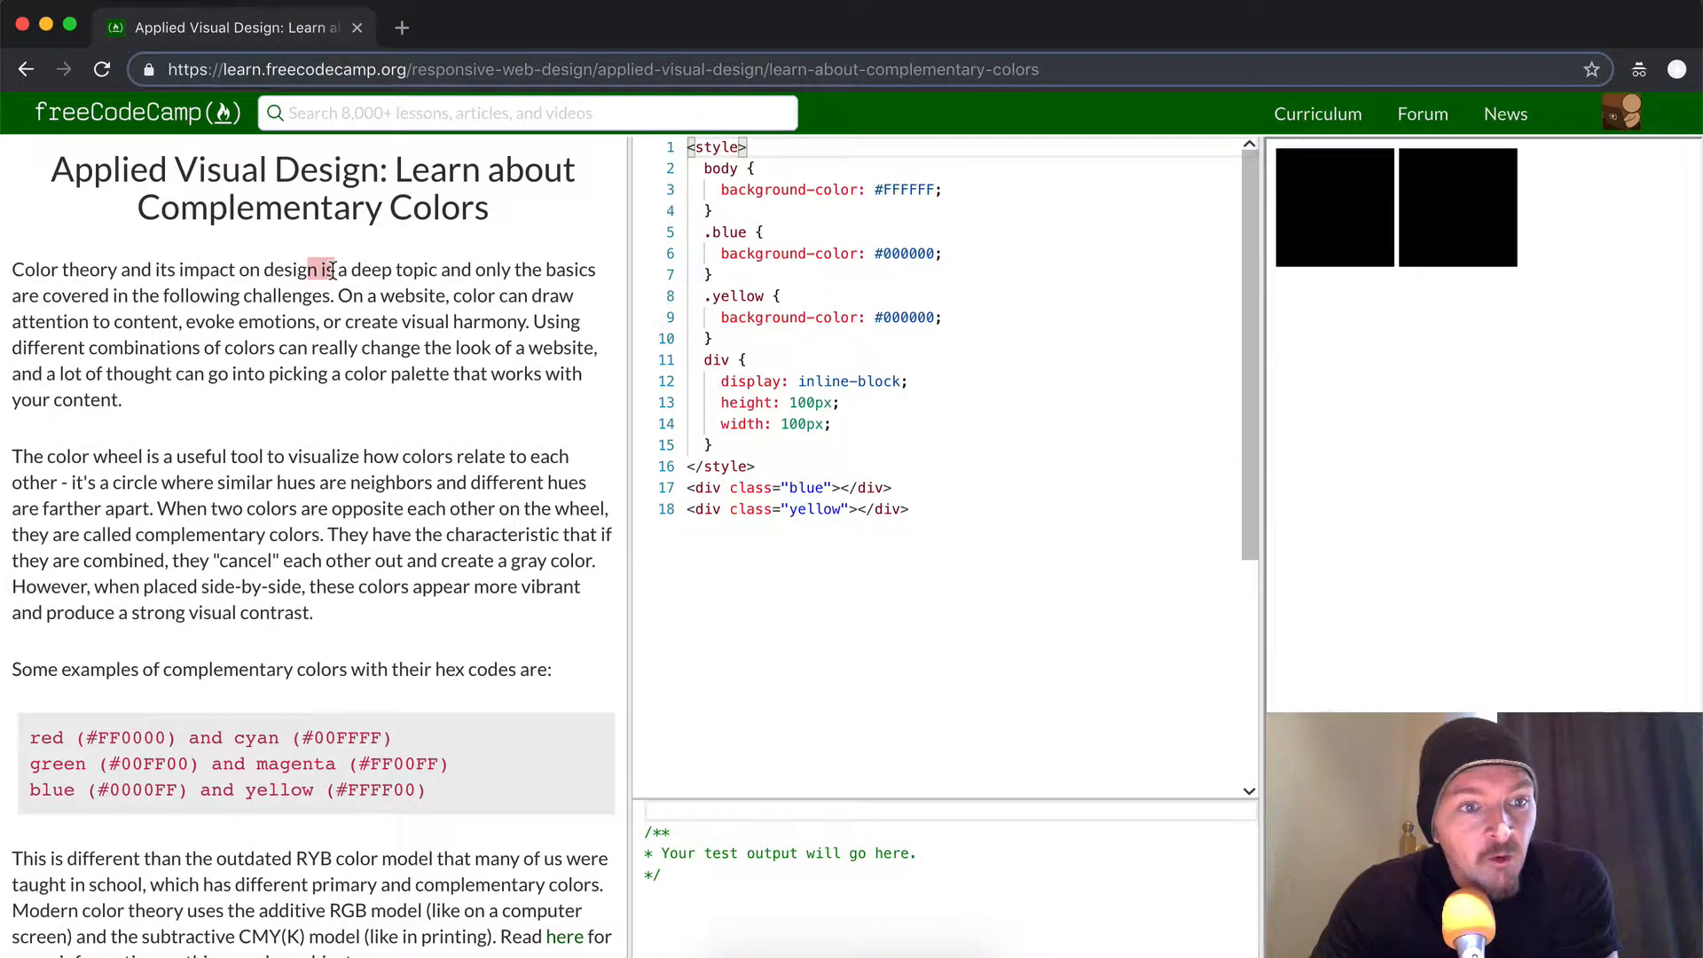
left_click_drag(313, 269, 275, 295)
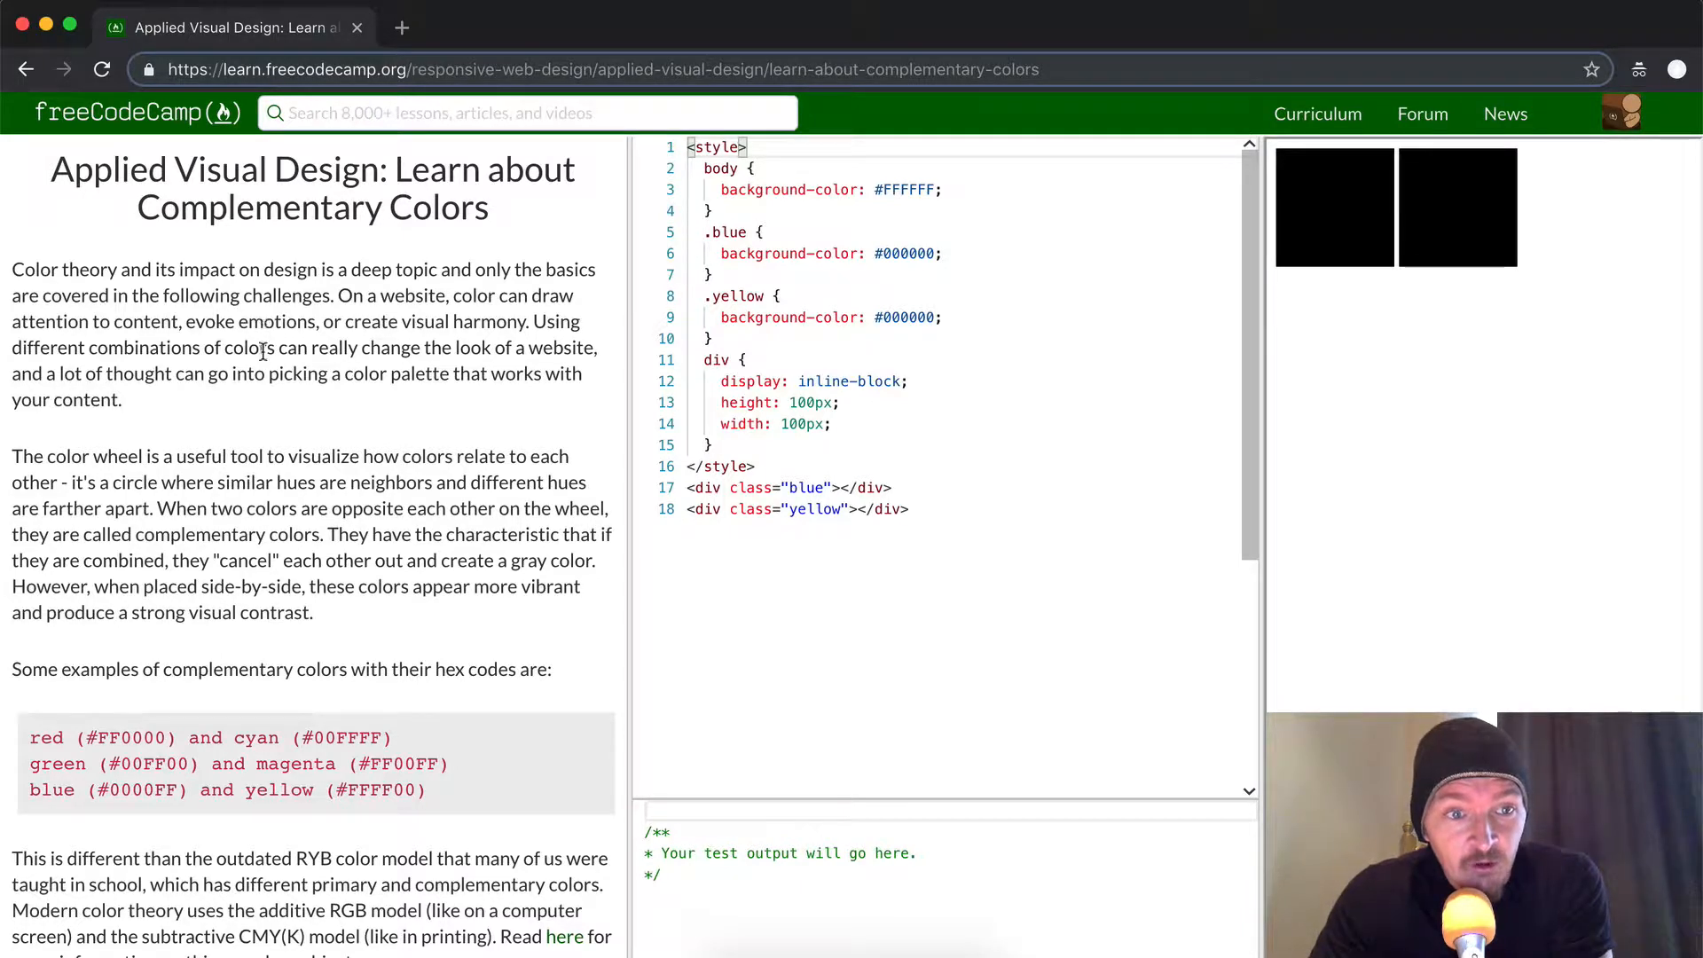
scroll("down", 3)
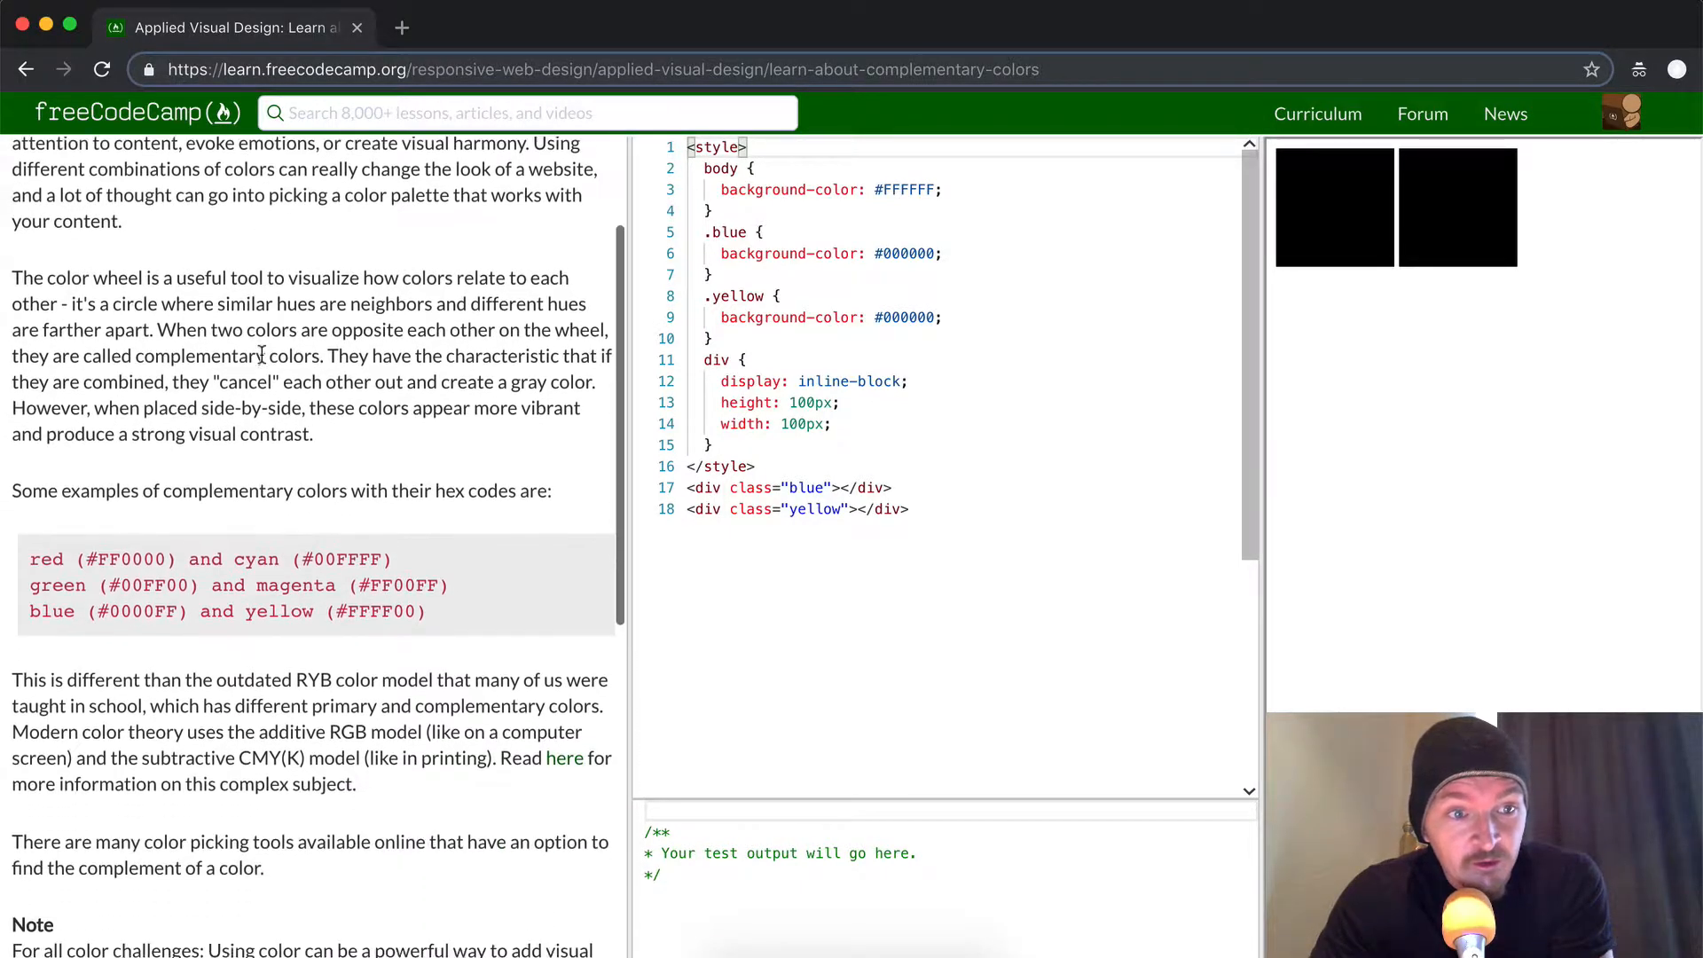
scroll("down", 3)
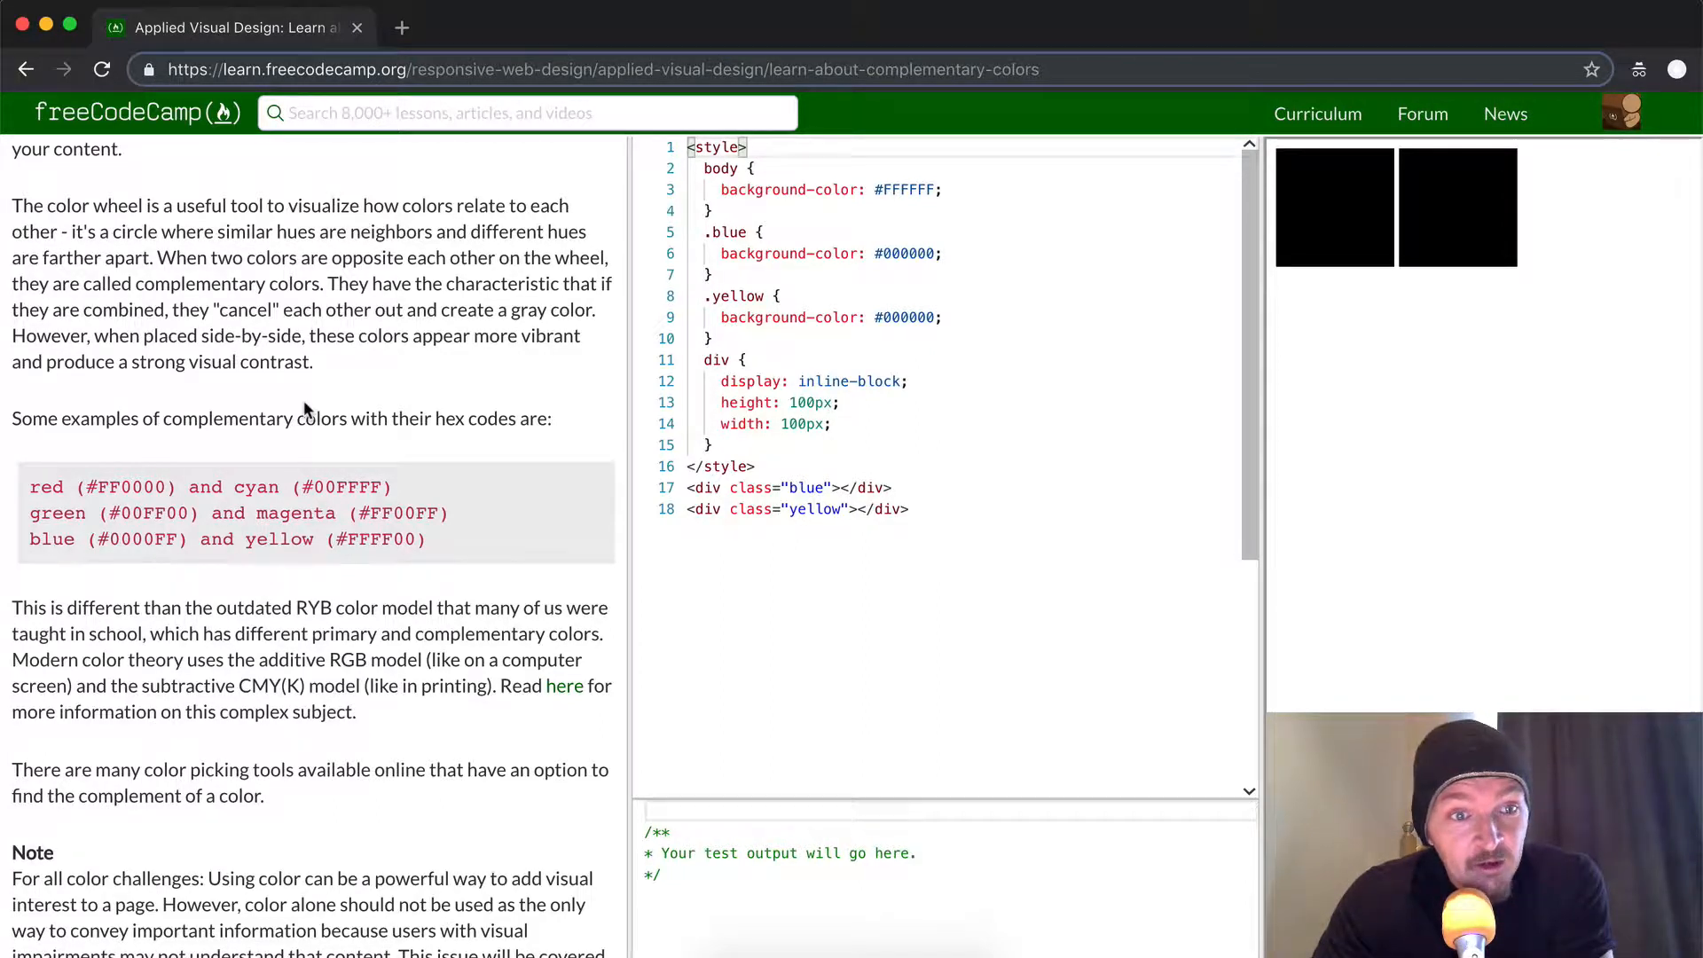
scroll("down", 3)
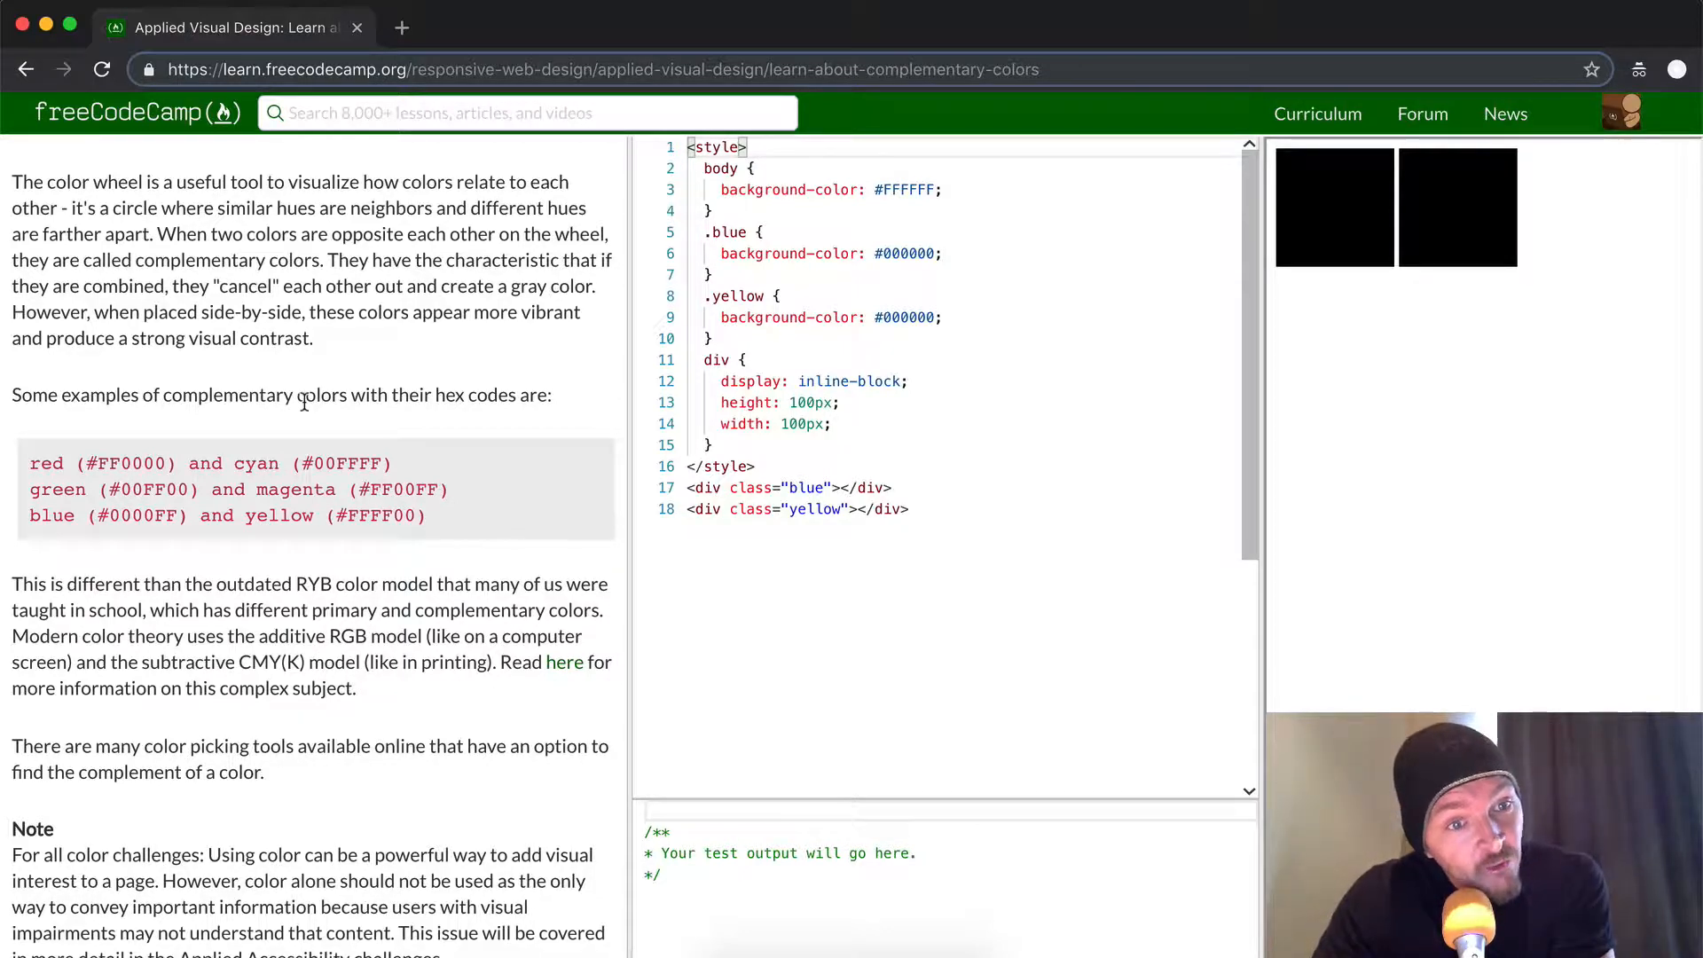
scroll("down", 3)
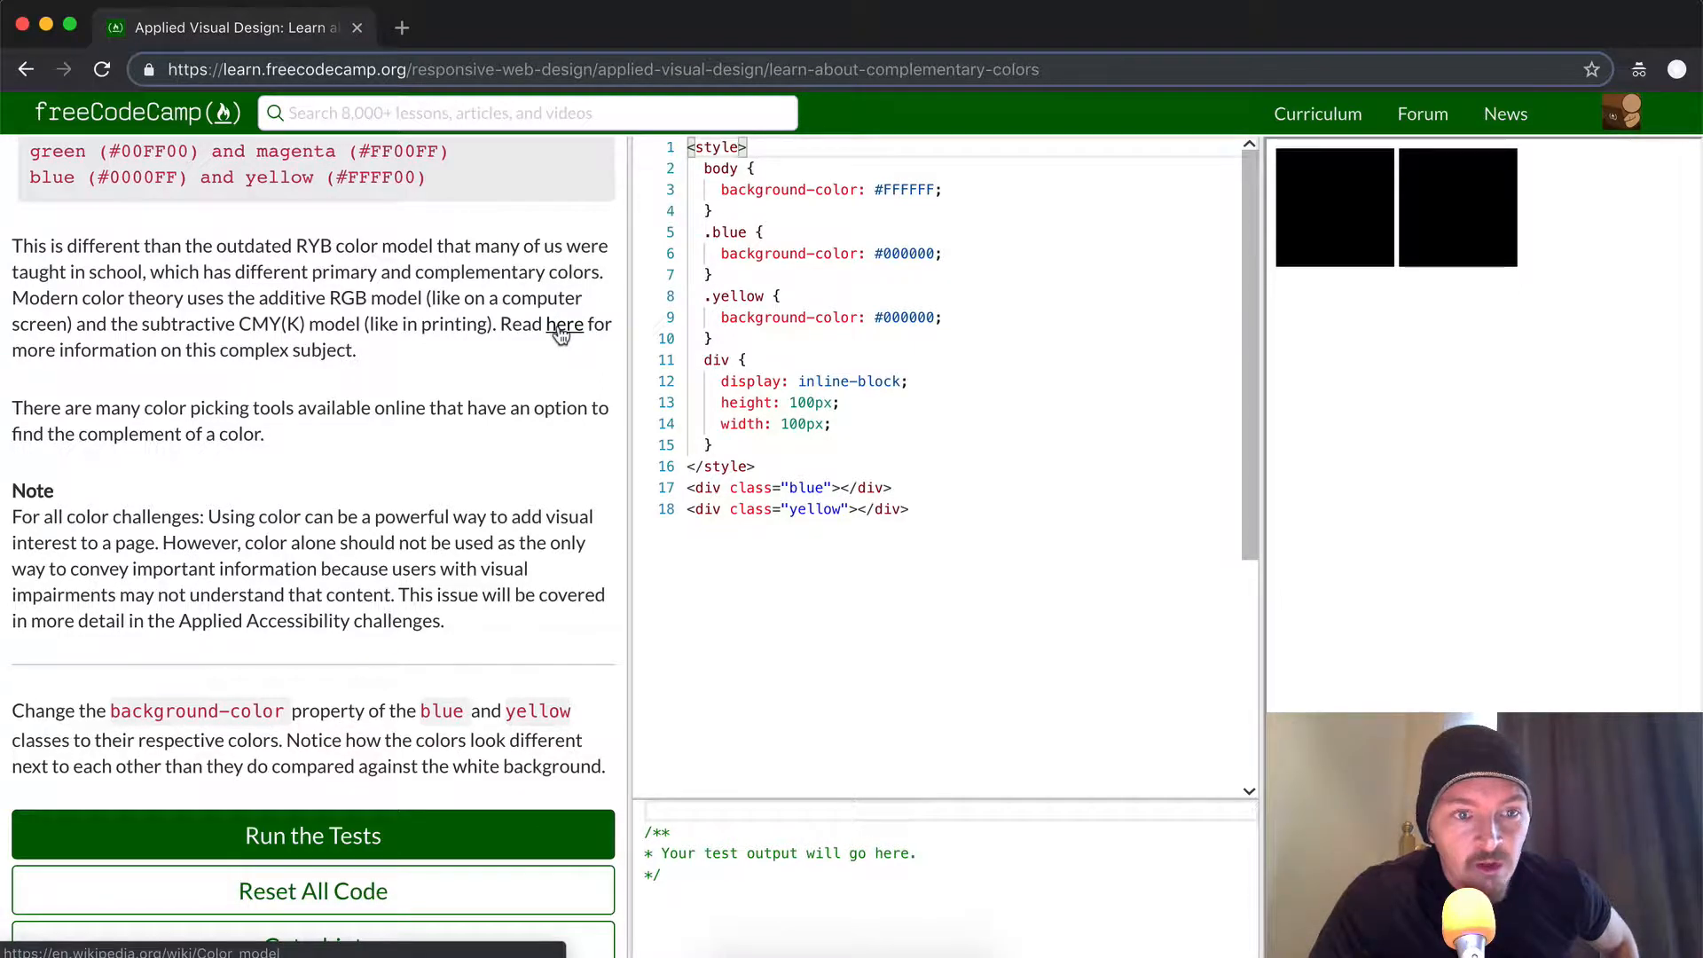
Open the Wikipedia 'Color model' article in a new tab and scroll through it.
left_click(564, 324)
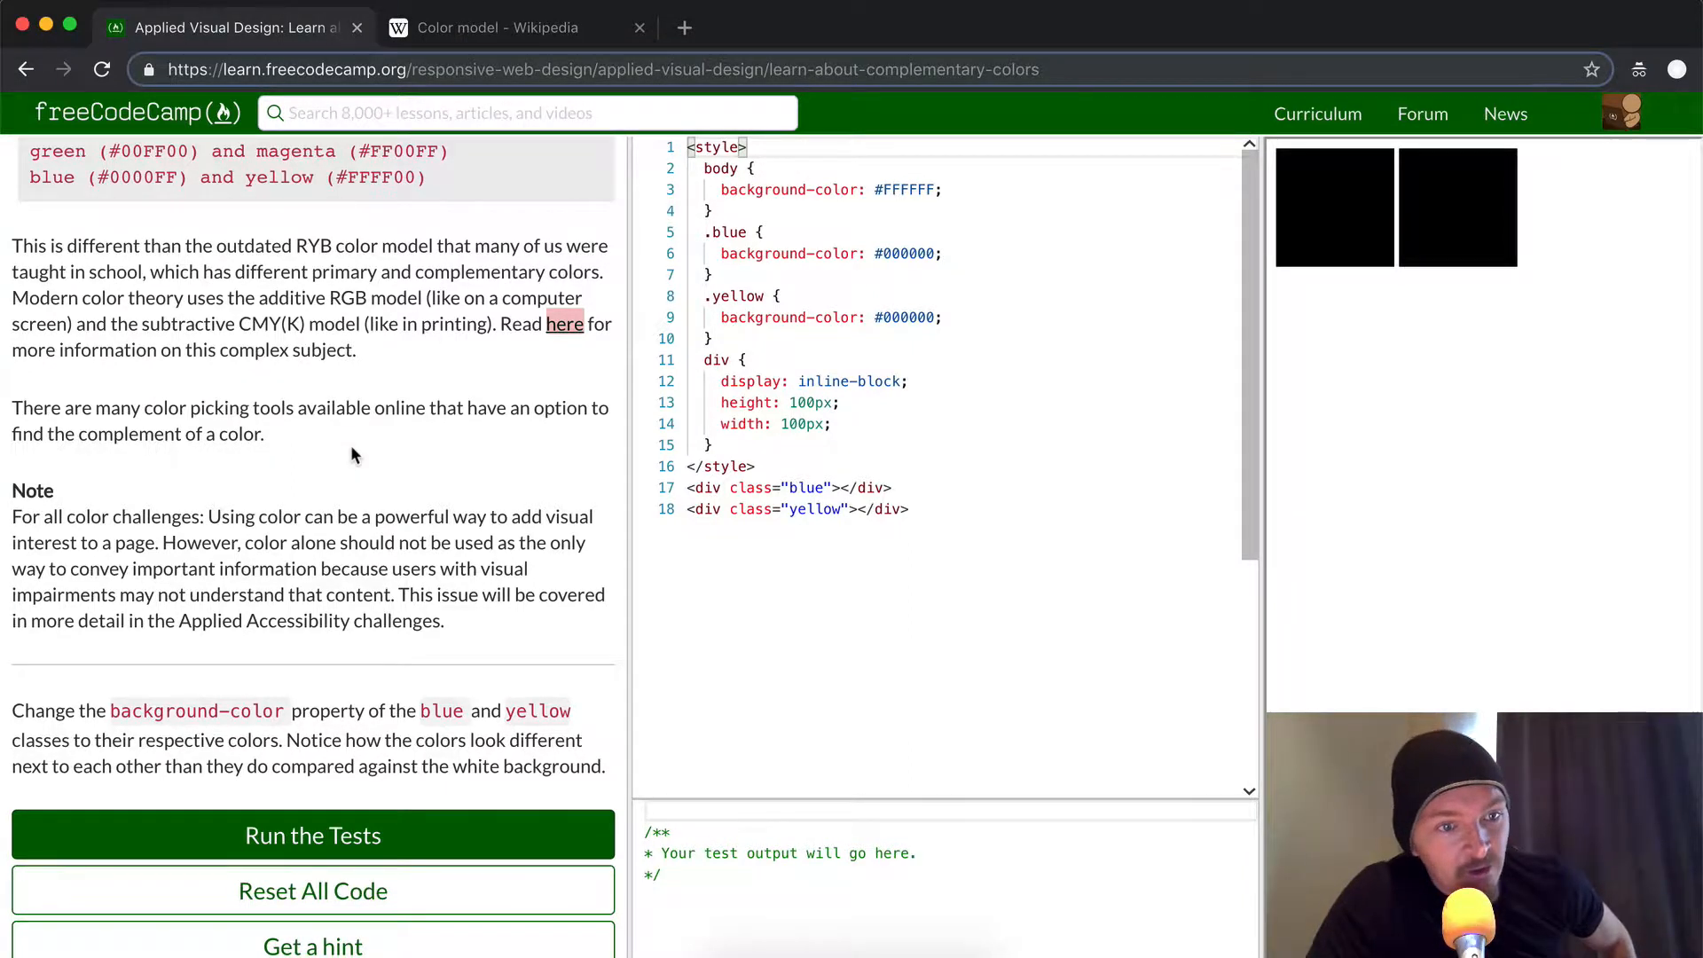
scroll("down", 3)
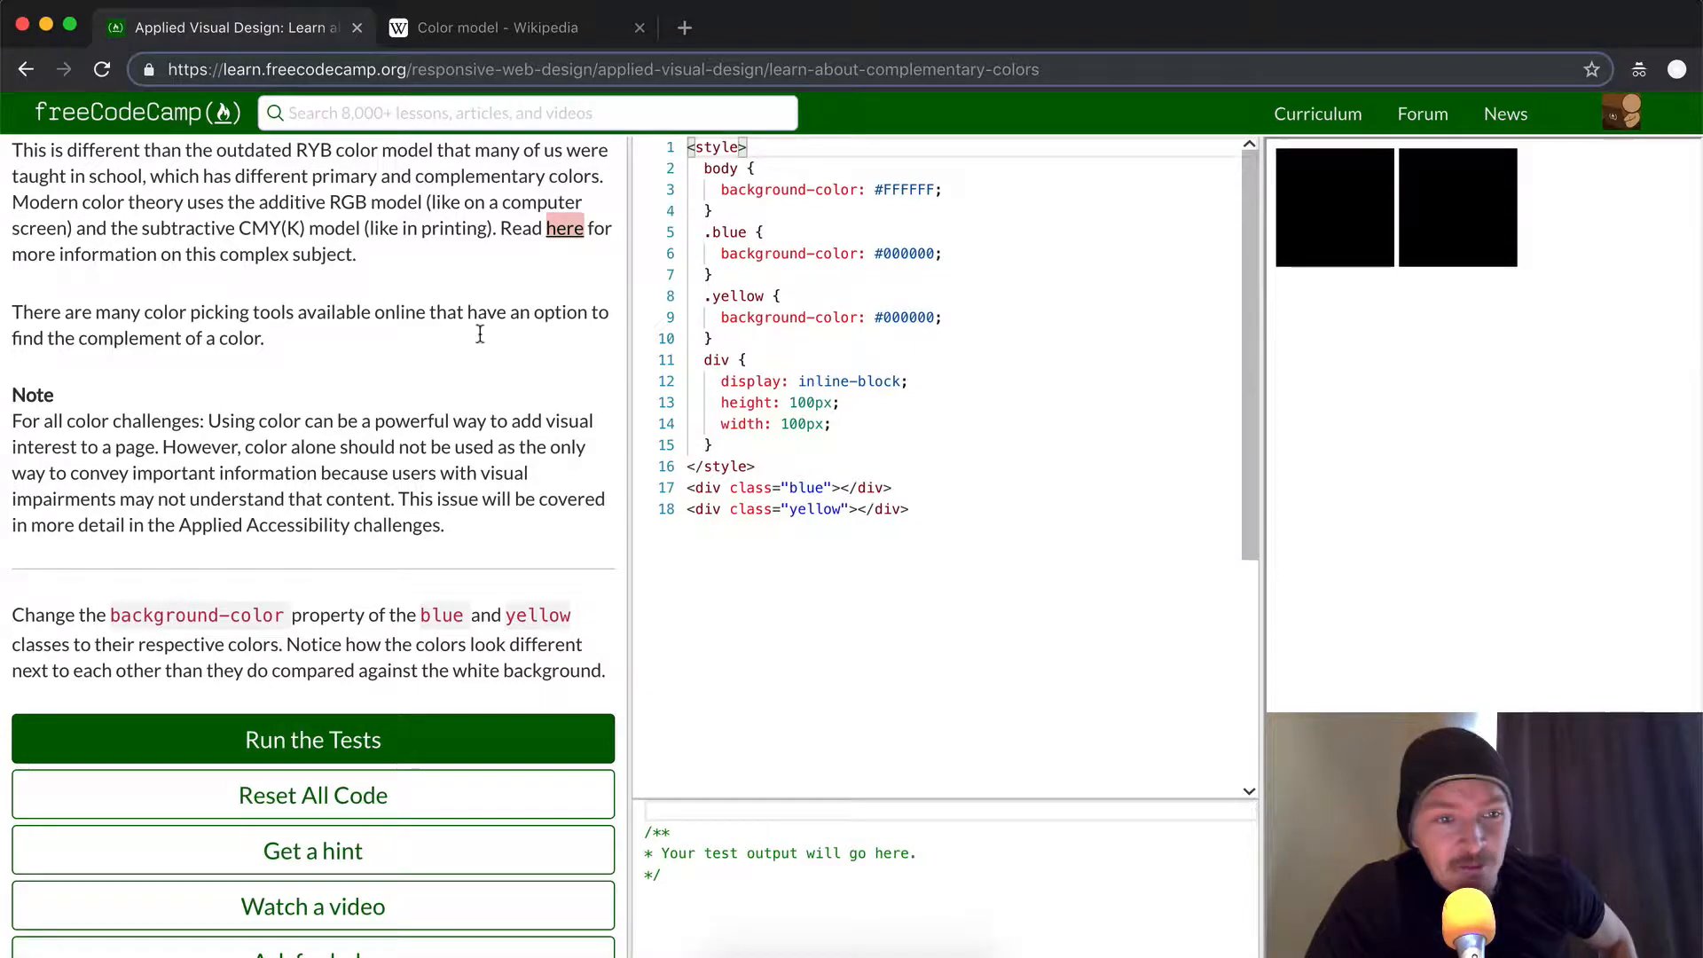
scroll("down", 3)
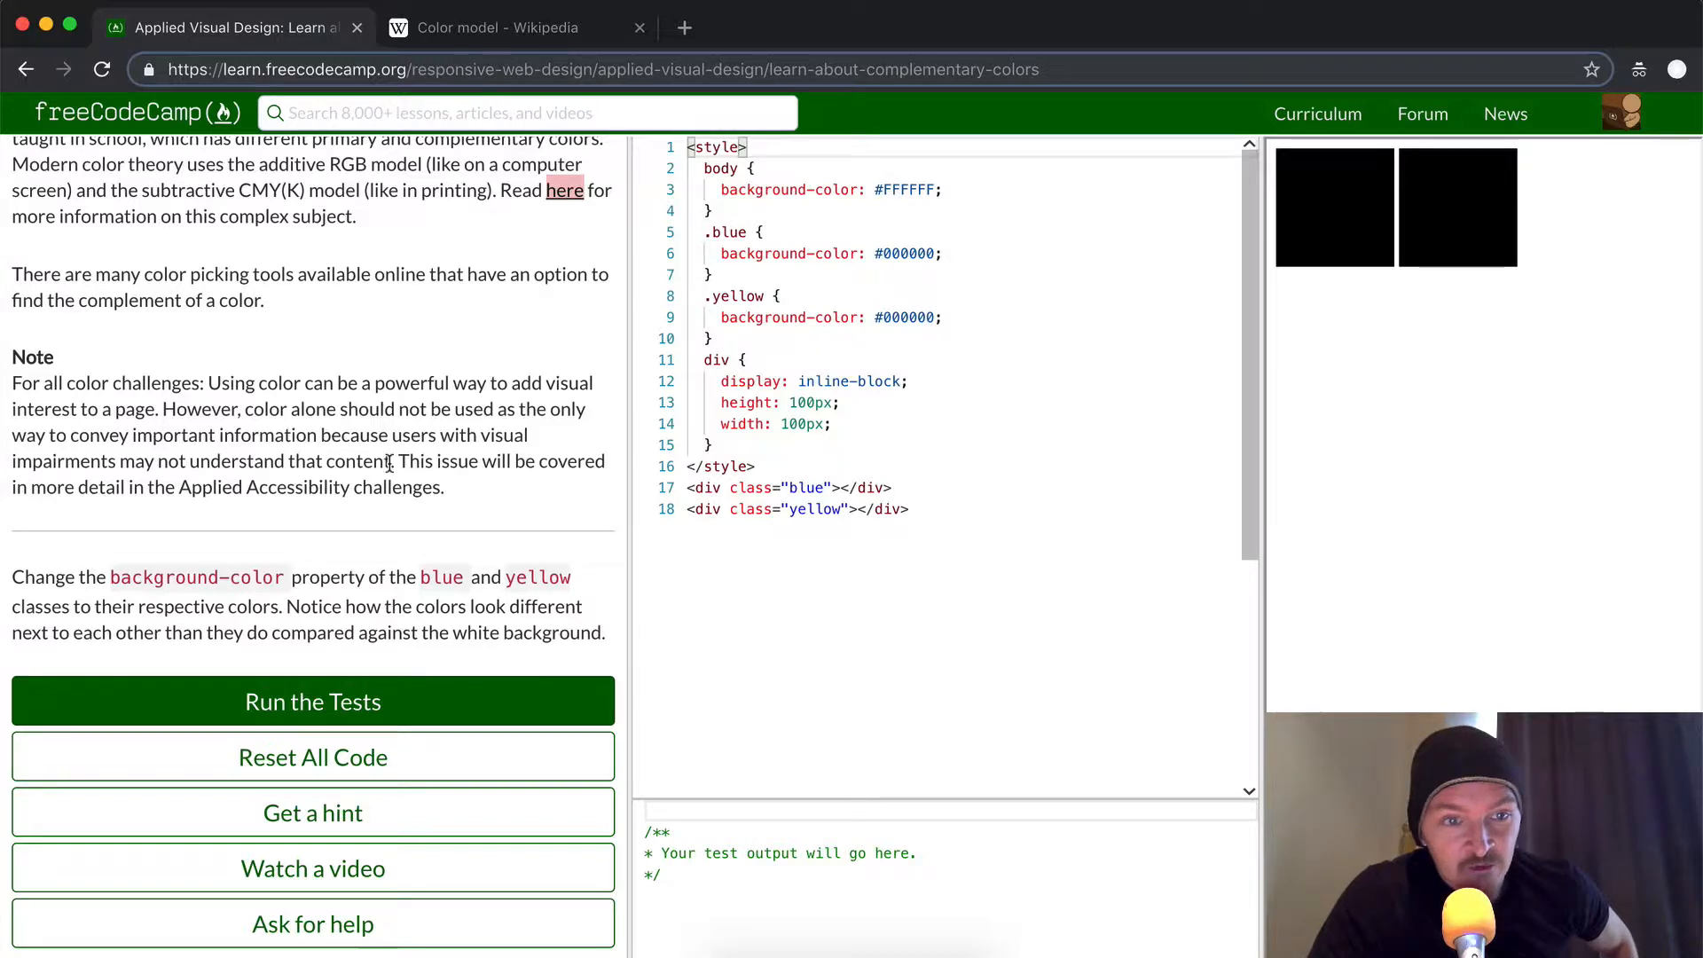
left_click_drag(328, 435, 392, 461)
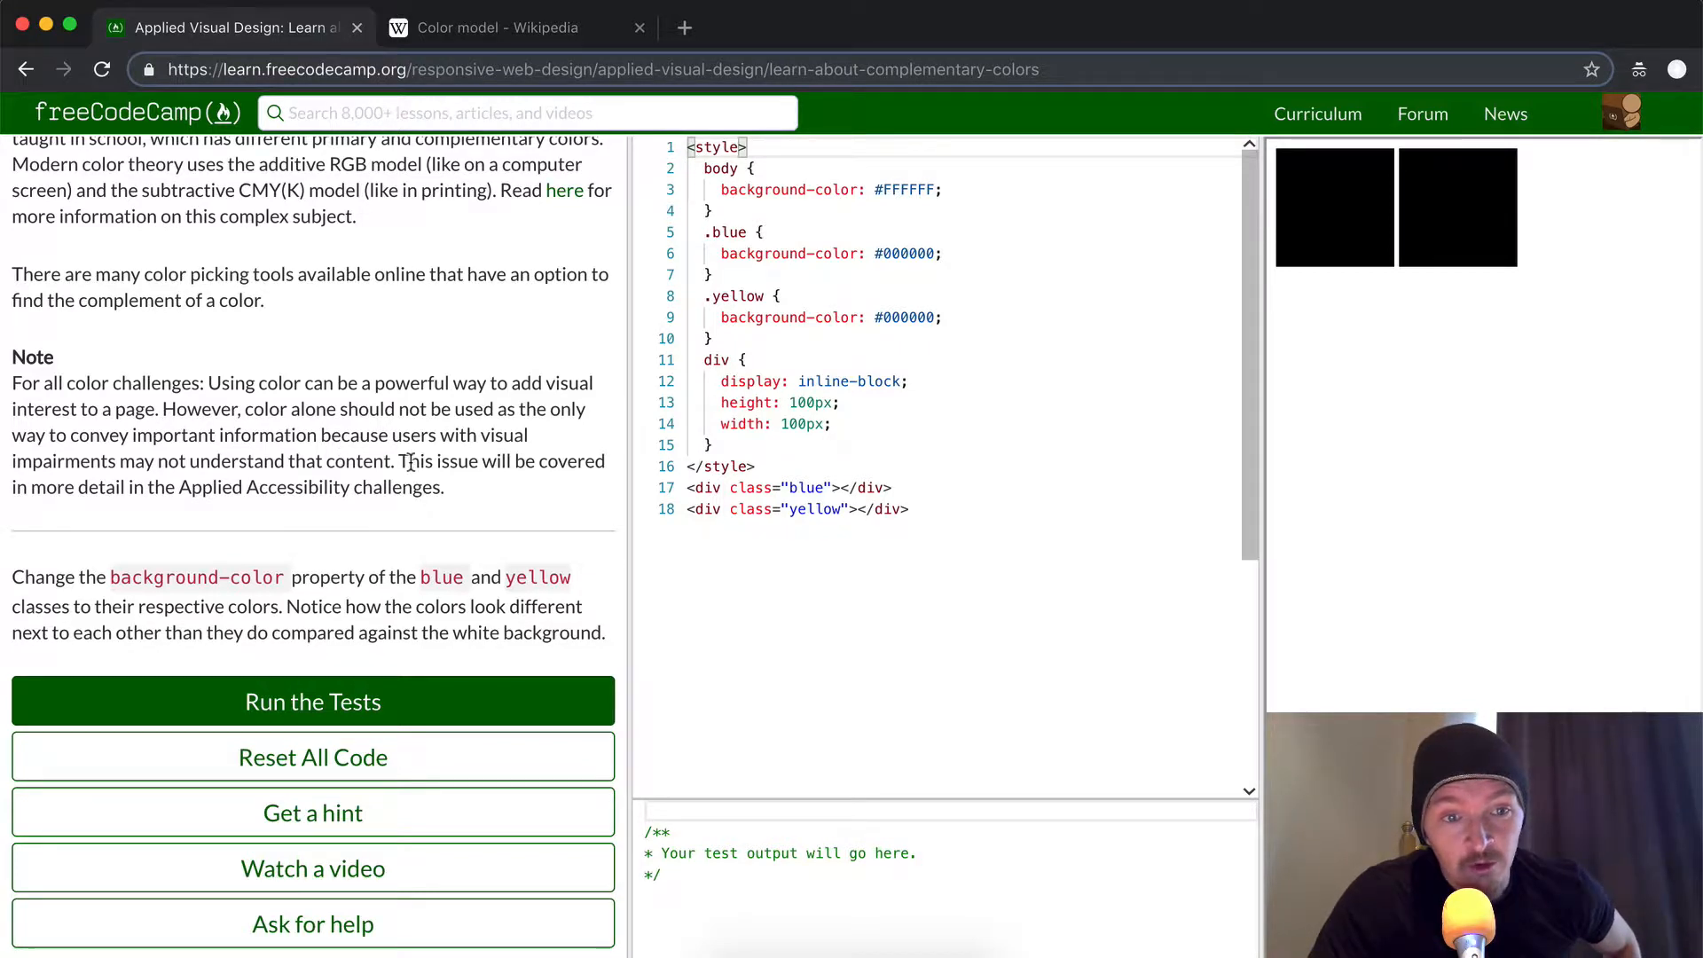
double_click(414, 461)
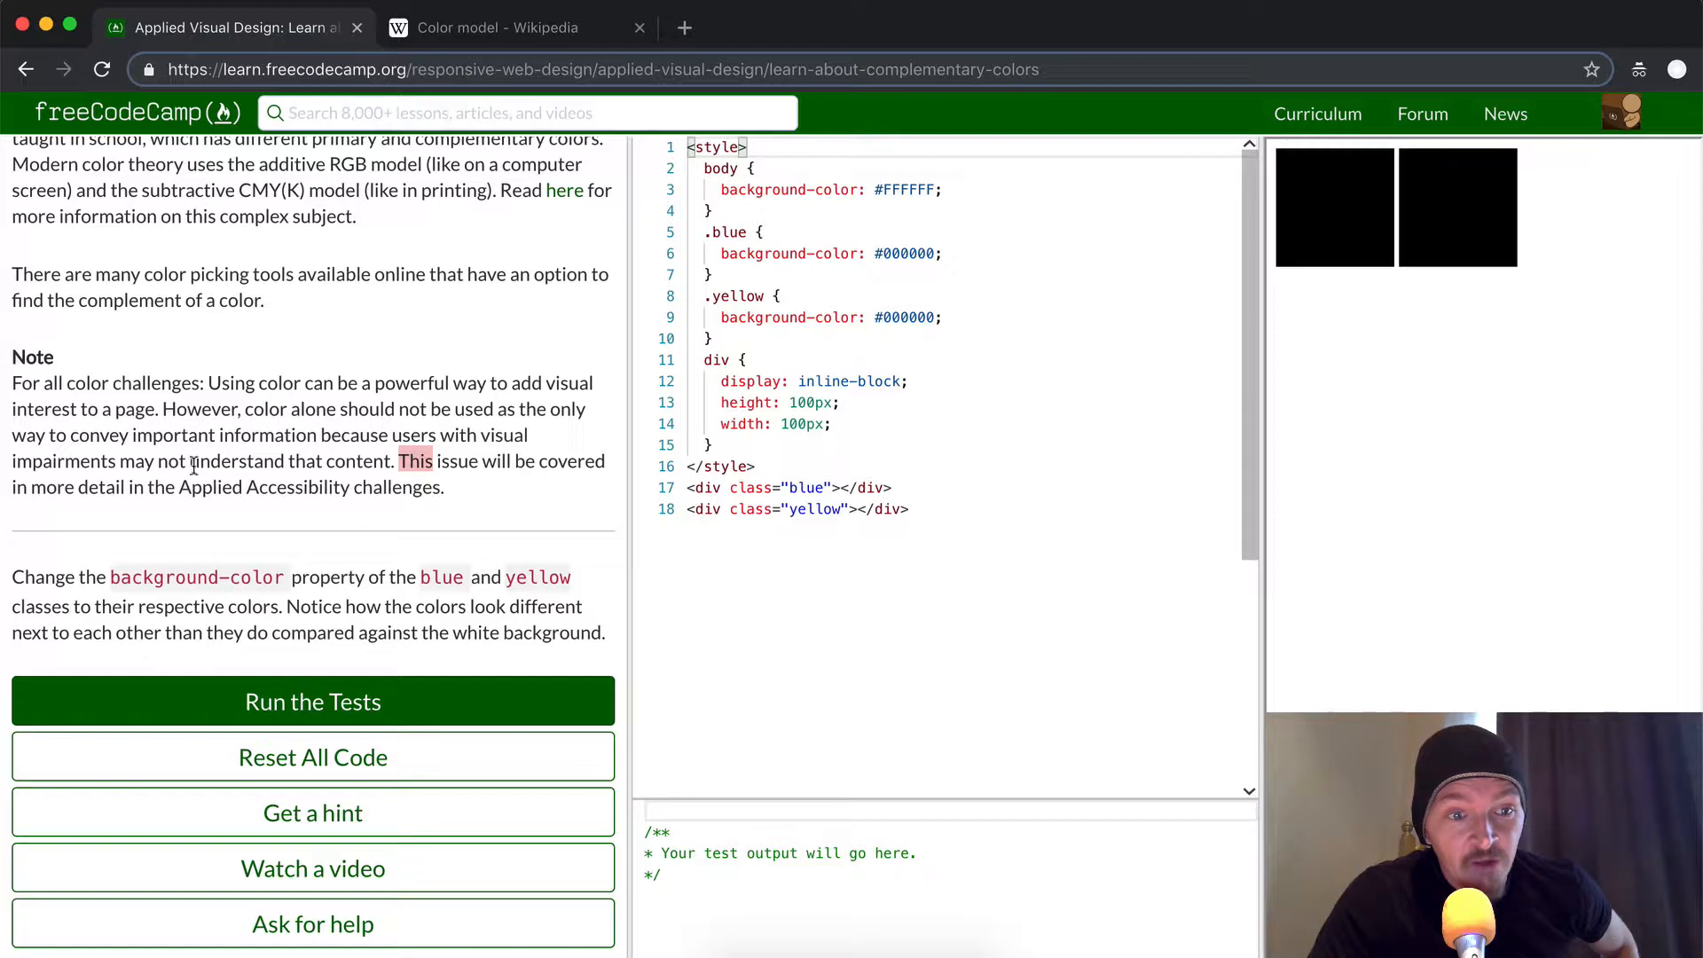
left_click_drag(179, 487, 442, 487)
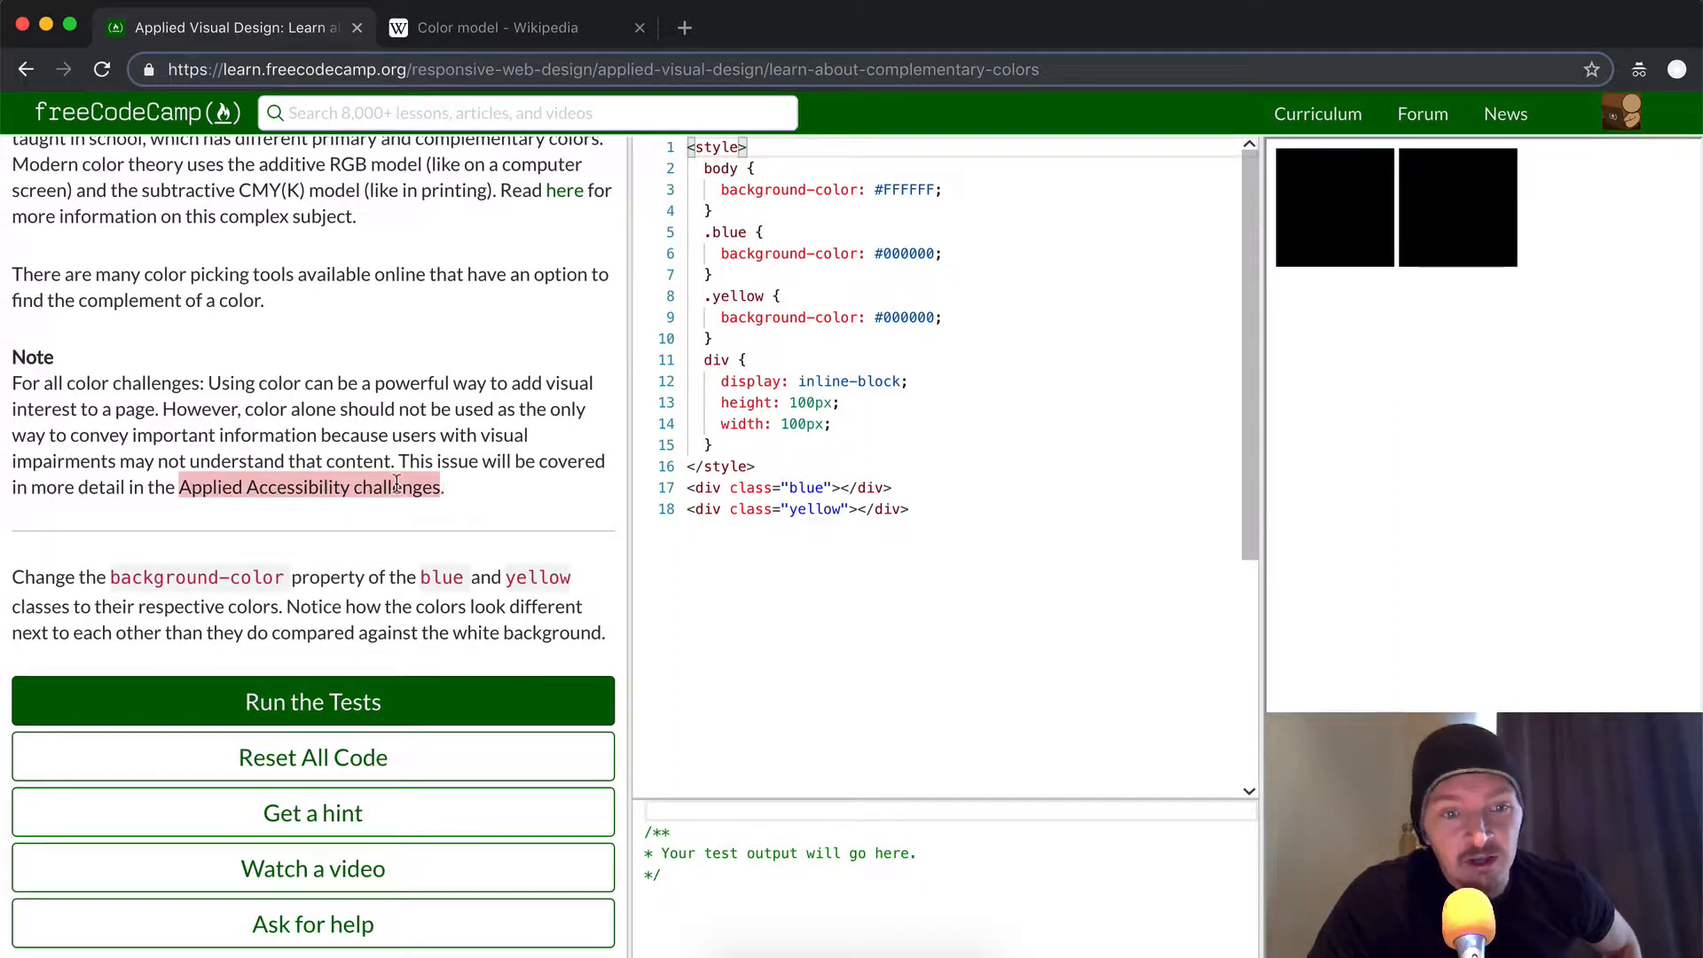
left_click(313, 701)
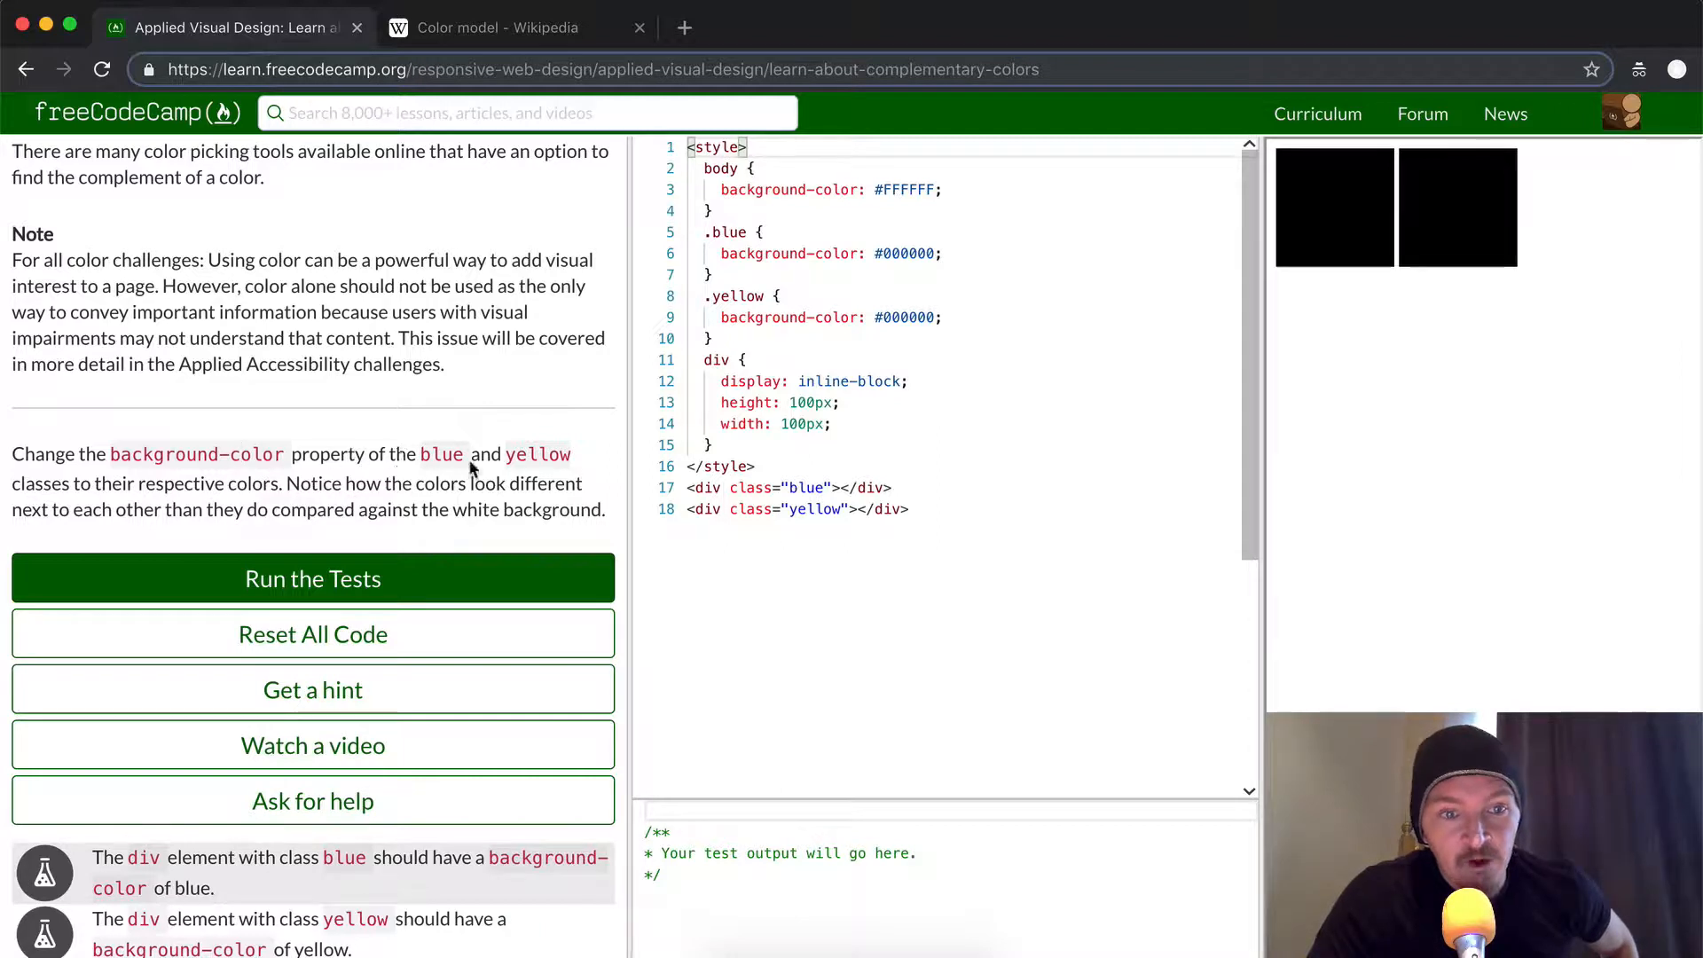
double_click(537, 454)
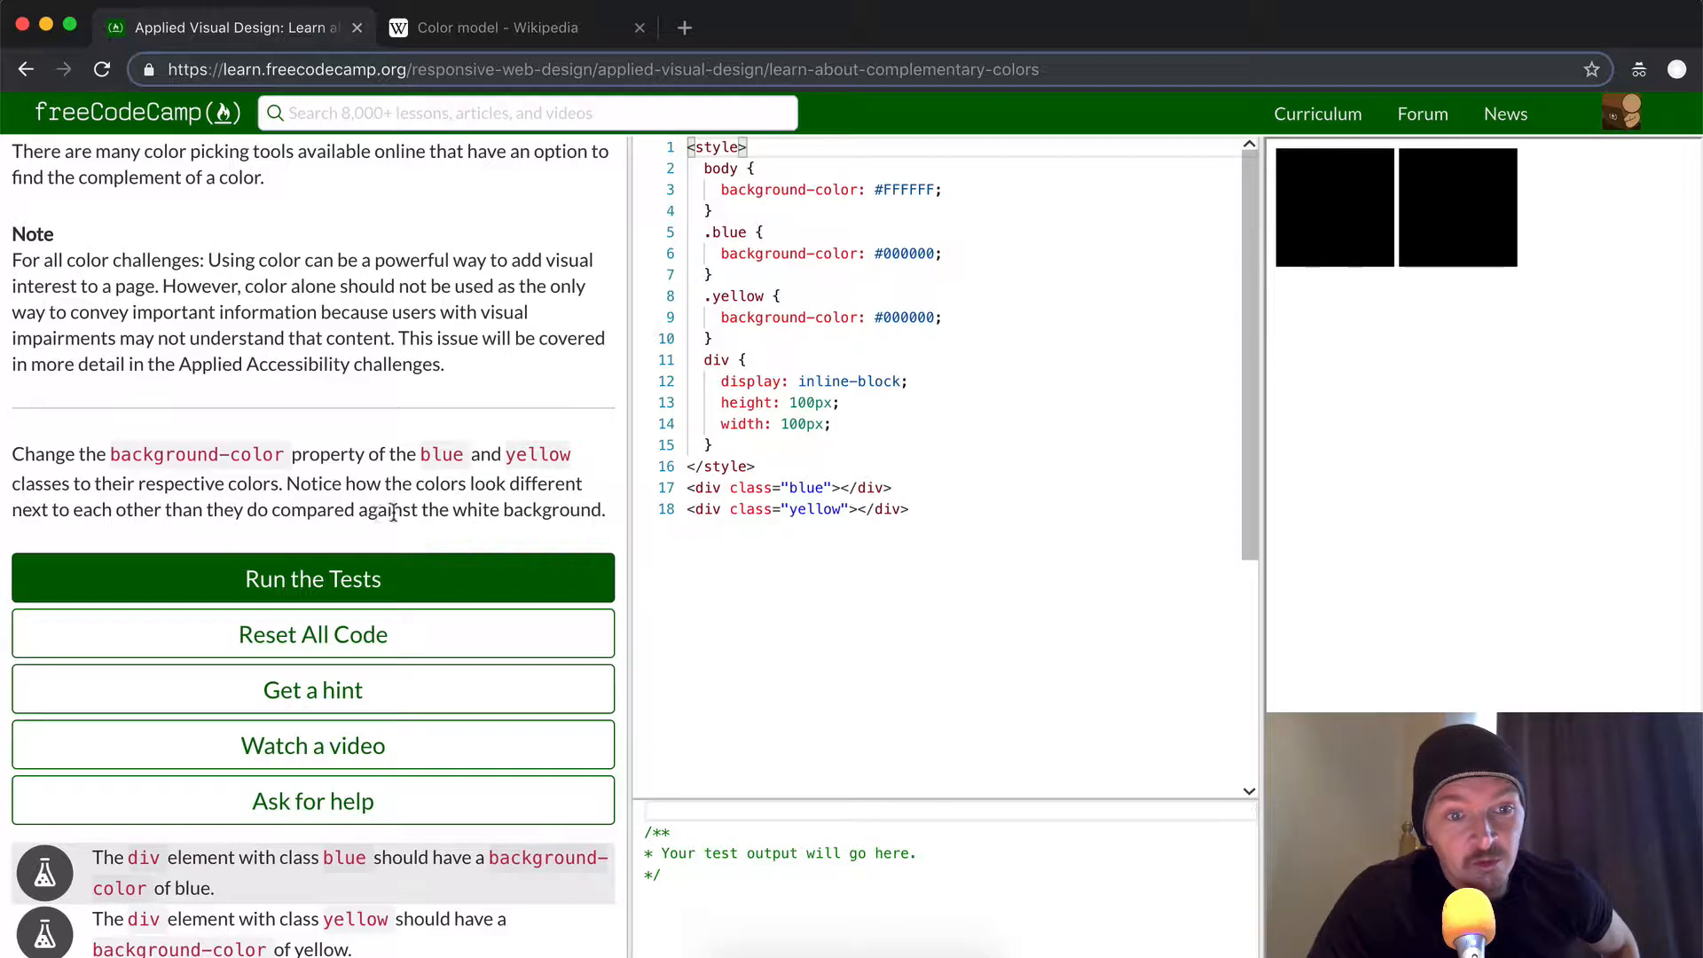
mouse_move(1165, 270)
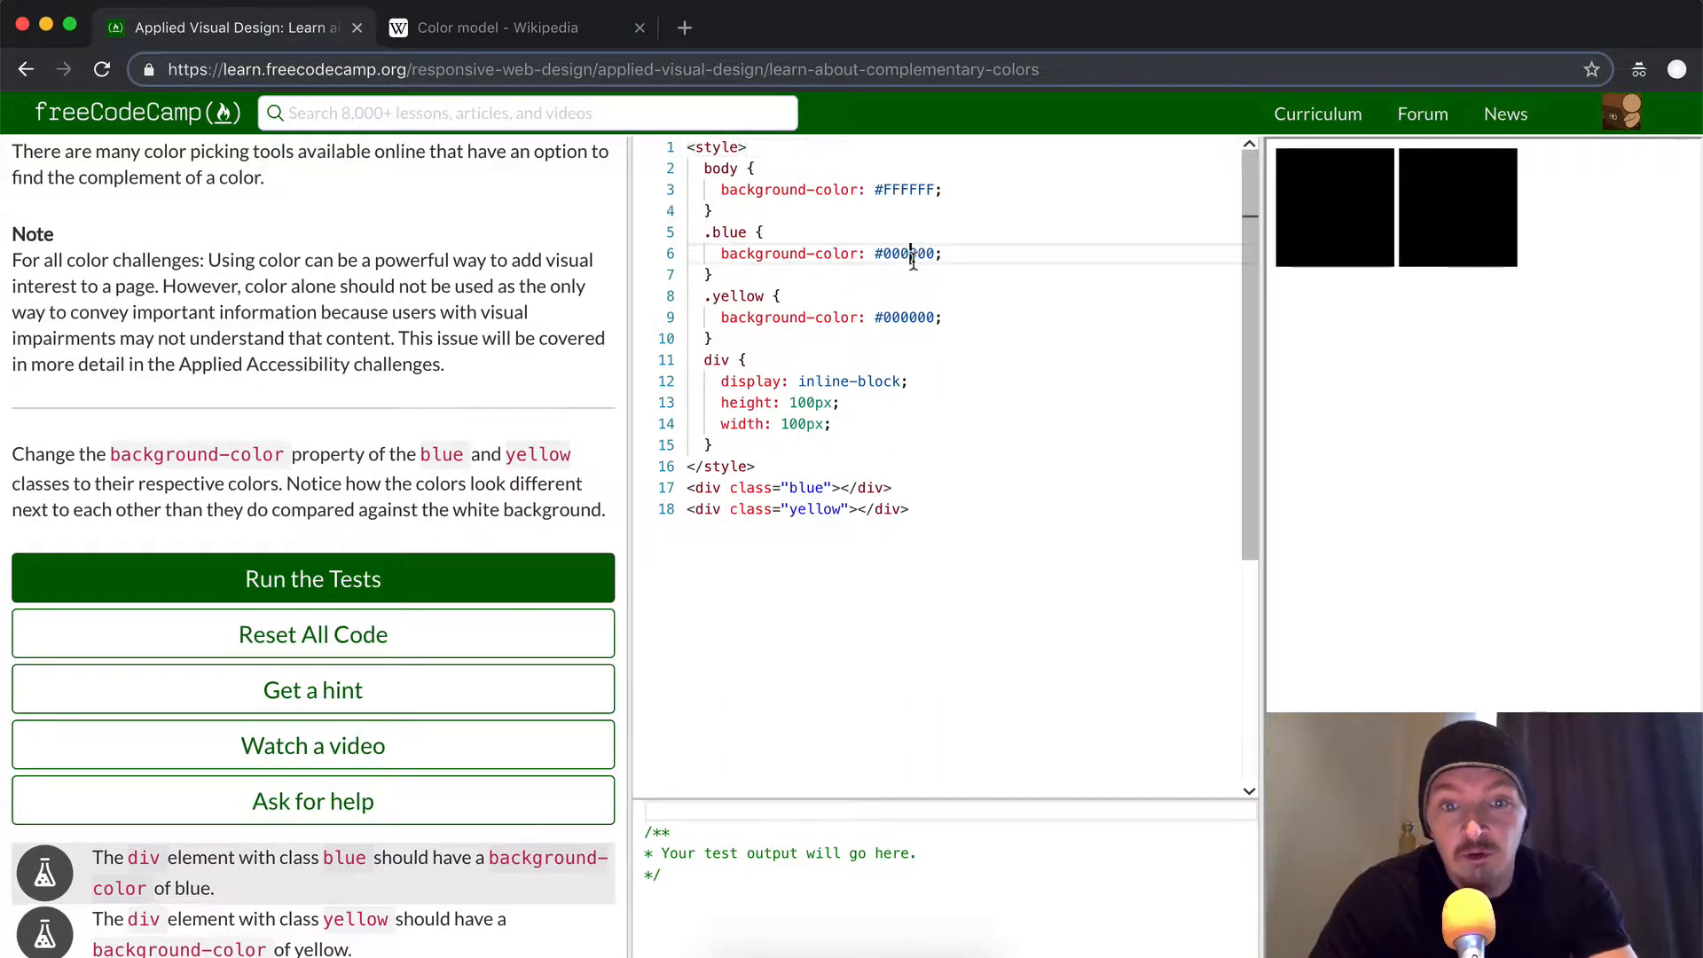
Replace #000000 with blue in .blue and yellow in .yellow.
type("nbl")
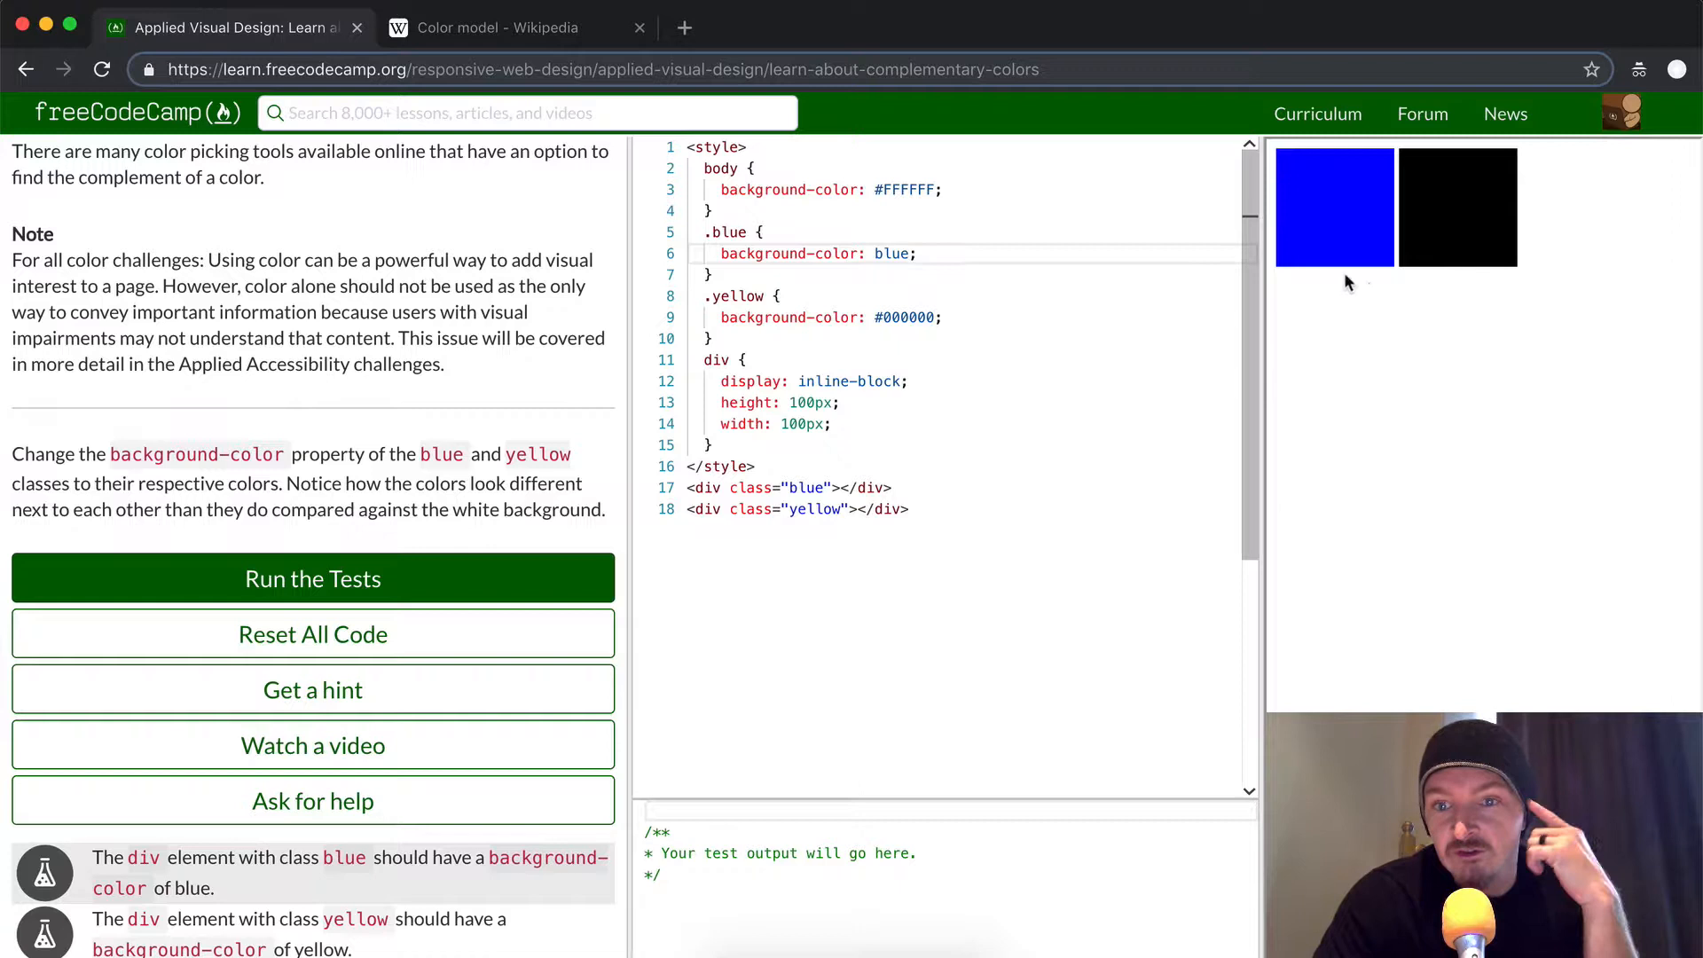
mouse_move(1367, 295)
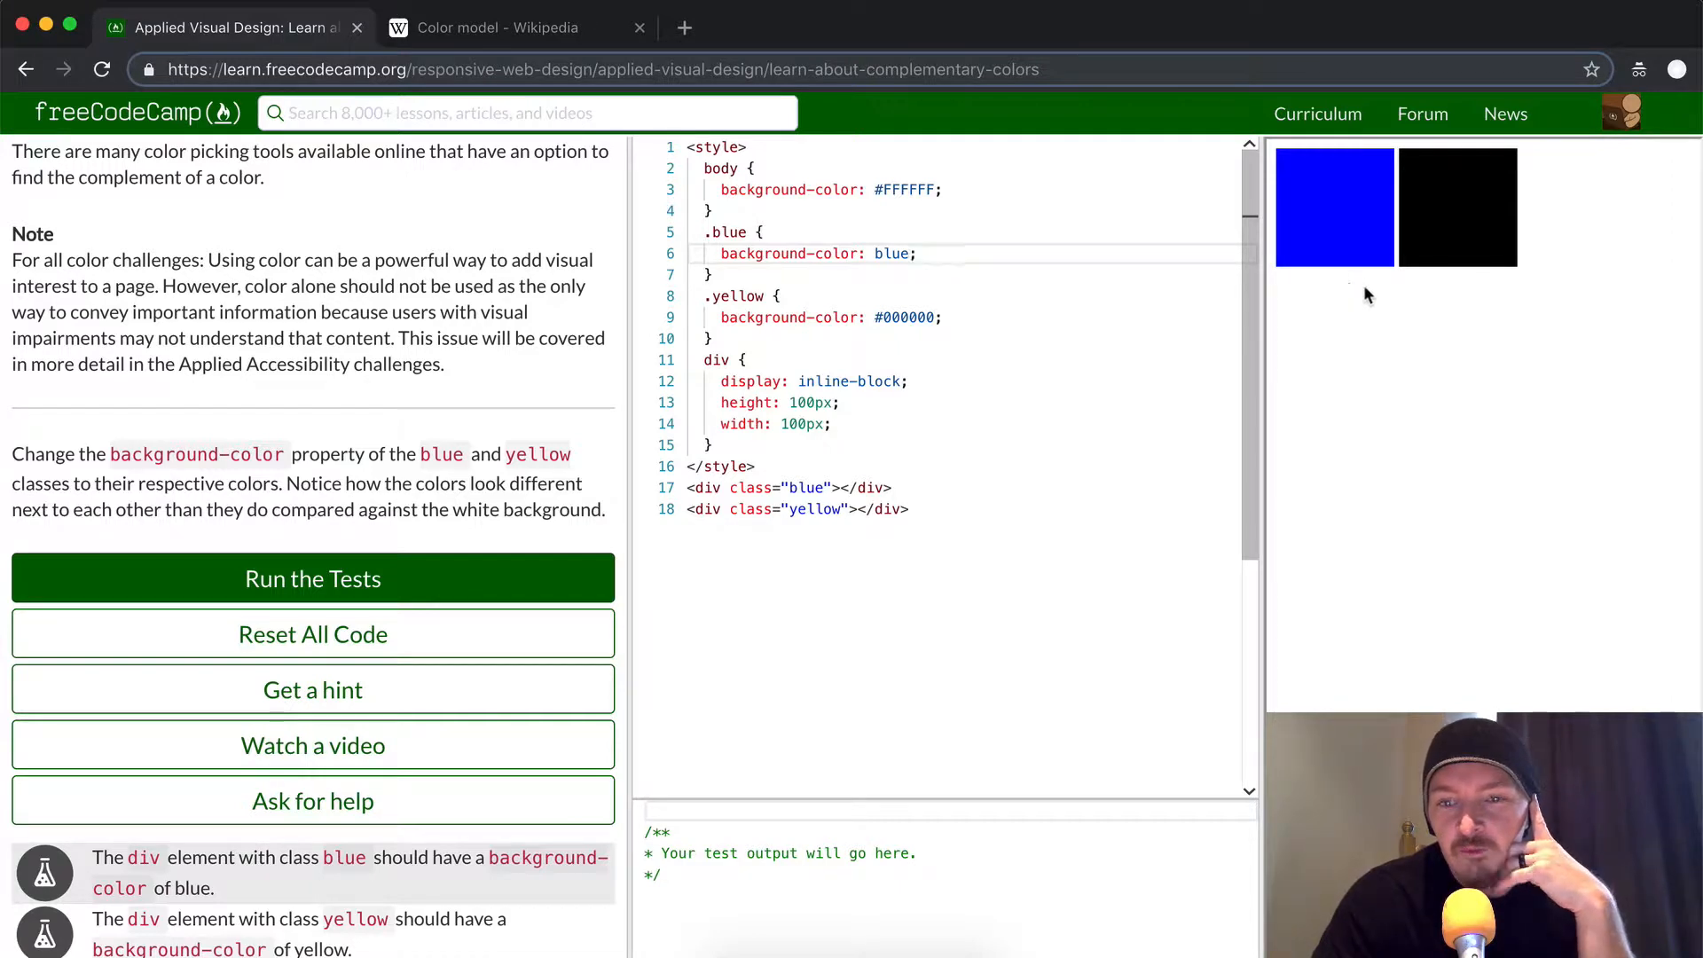
mouse_move(1423, 281)
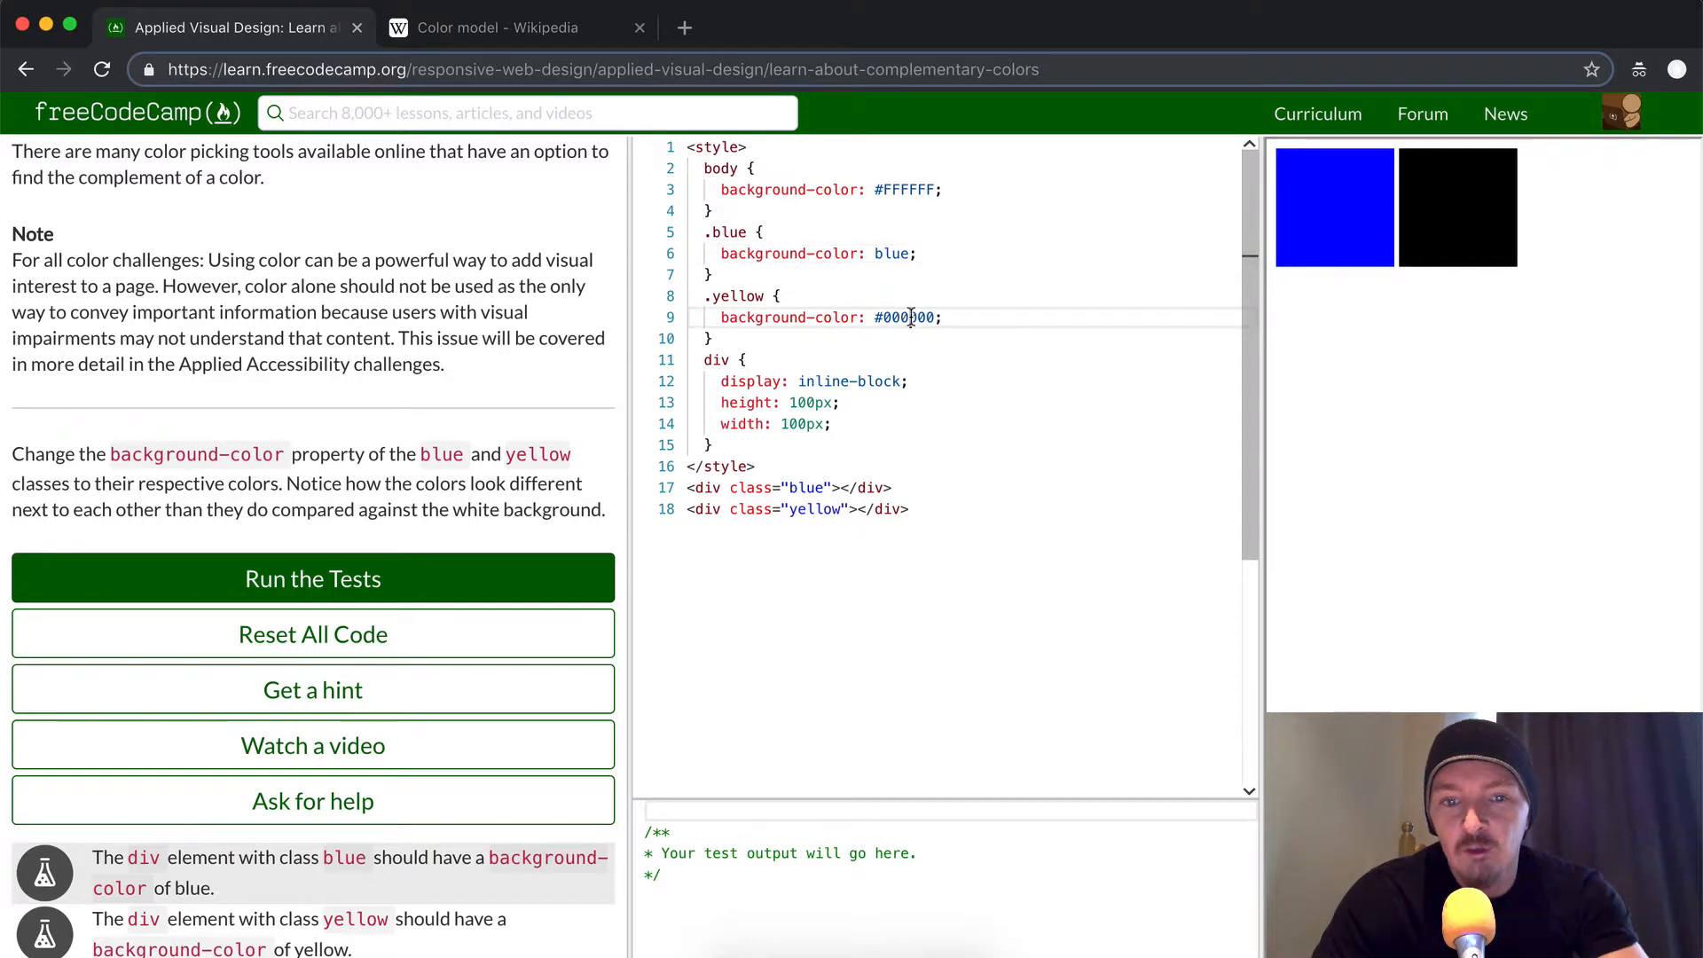
key("Backspace")
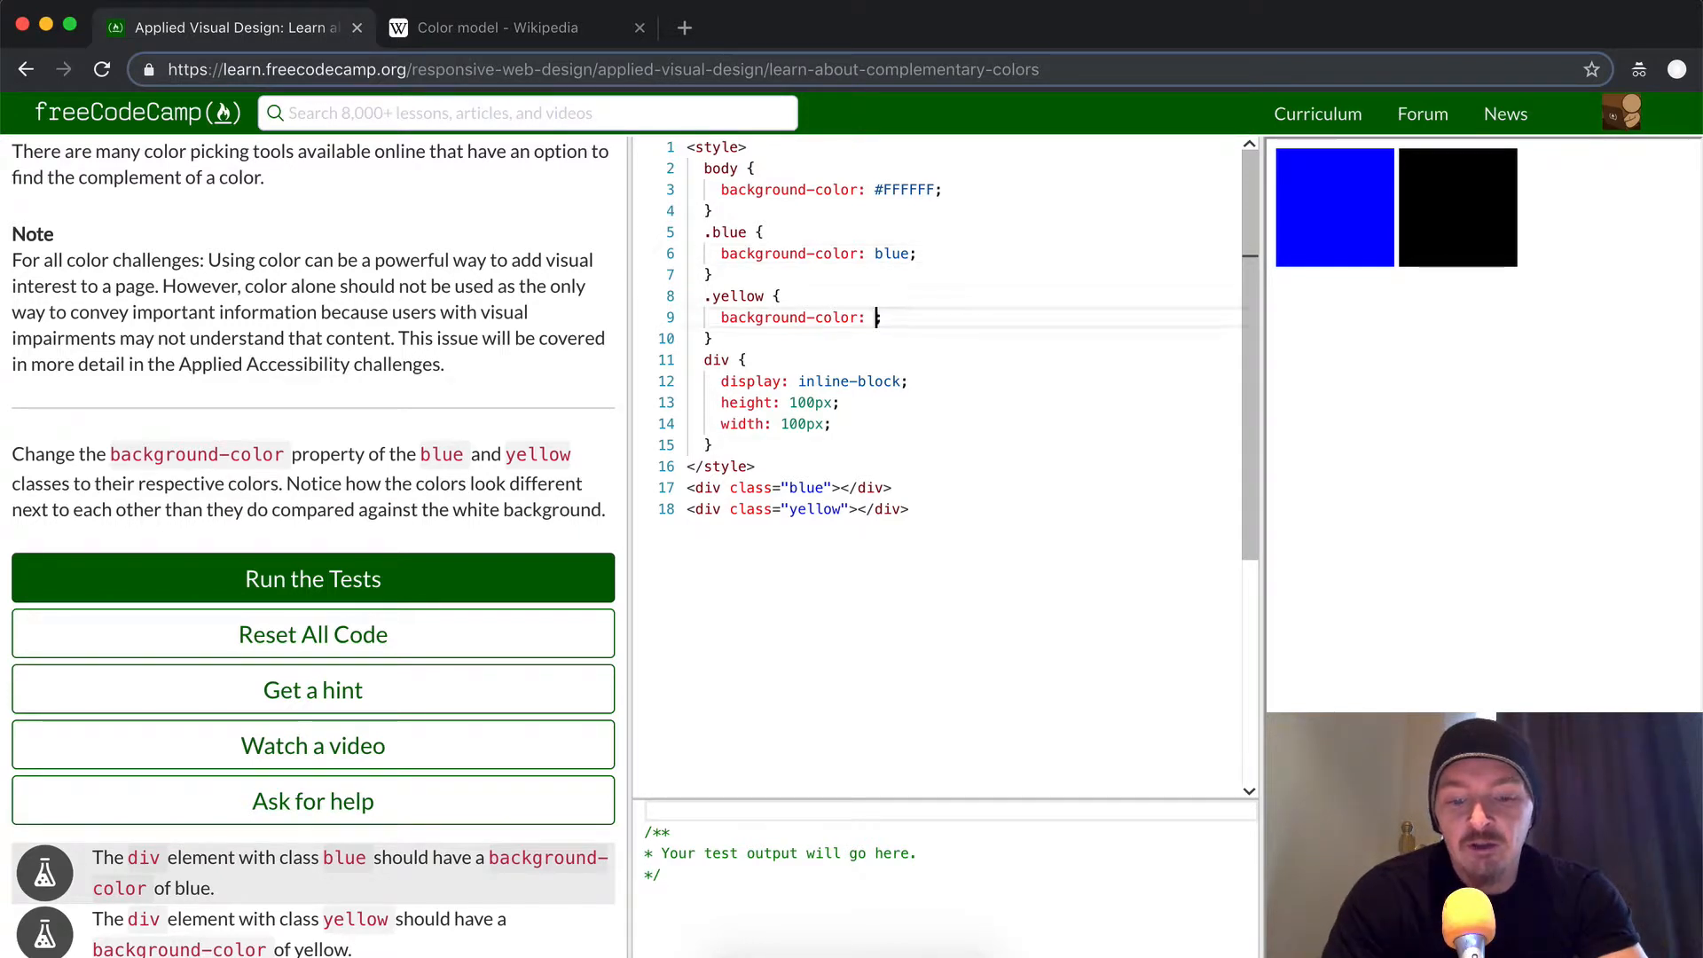
type("yellow")
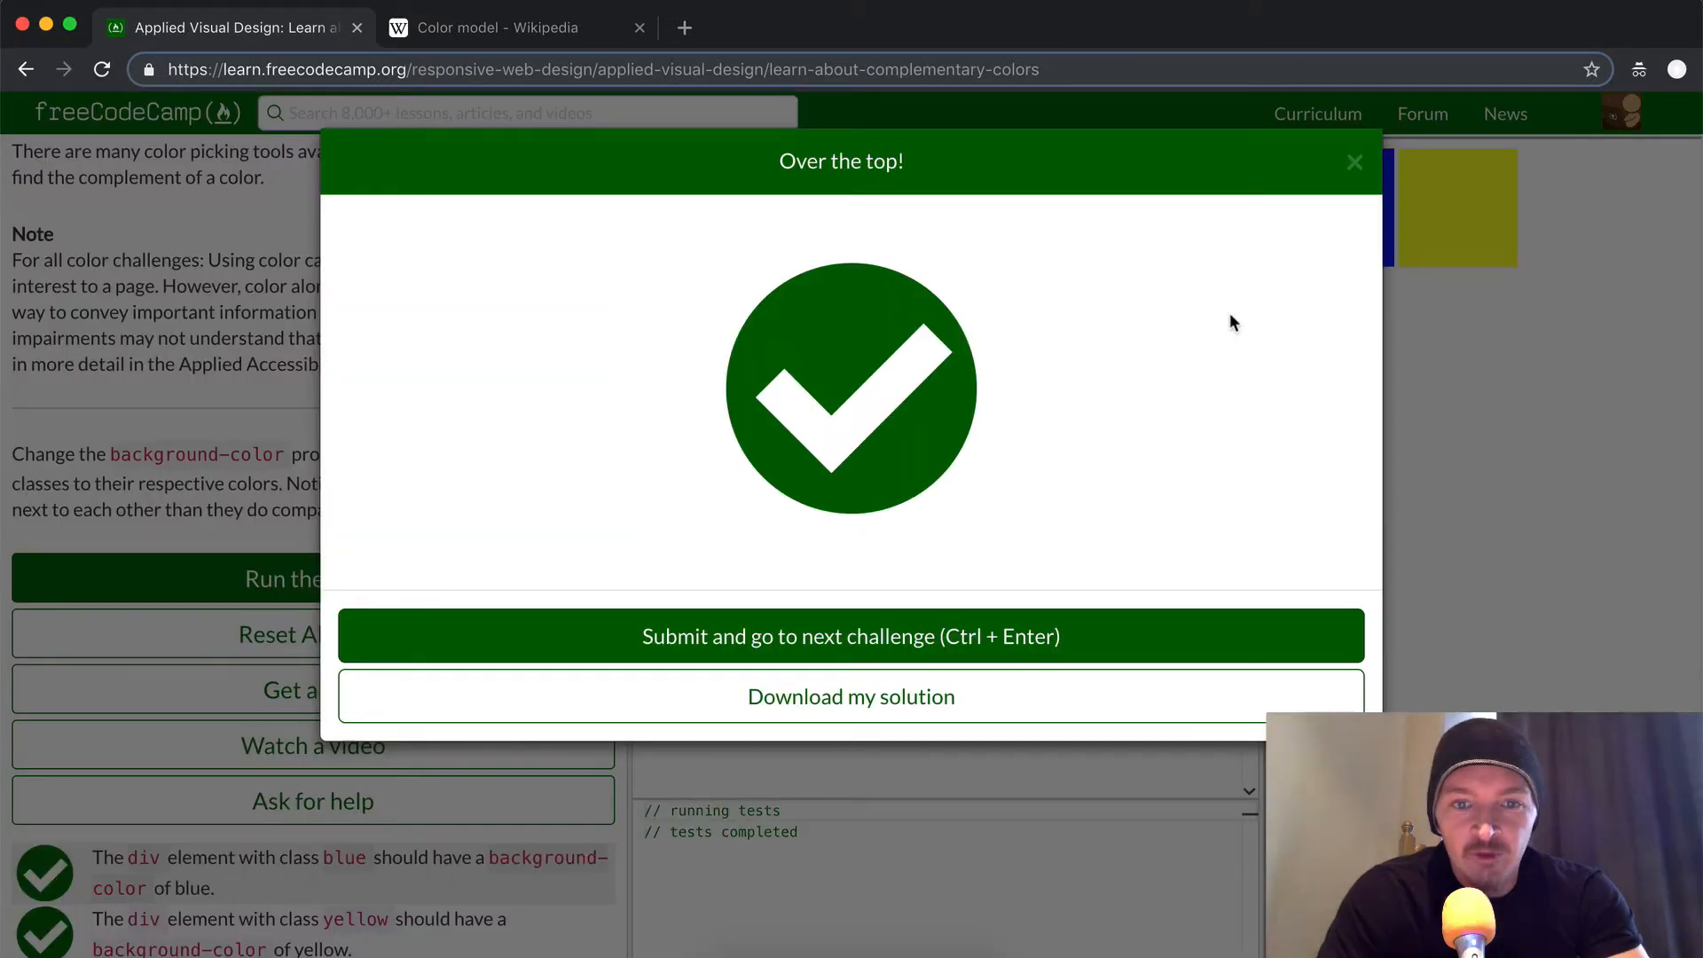
mouse_move(1355, 165)
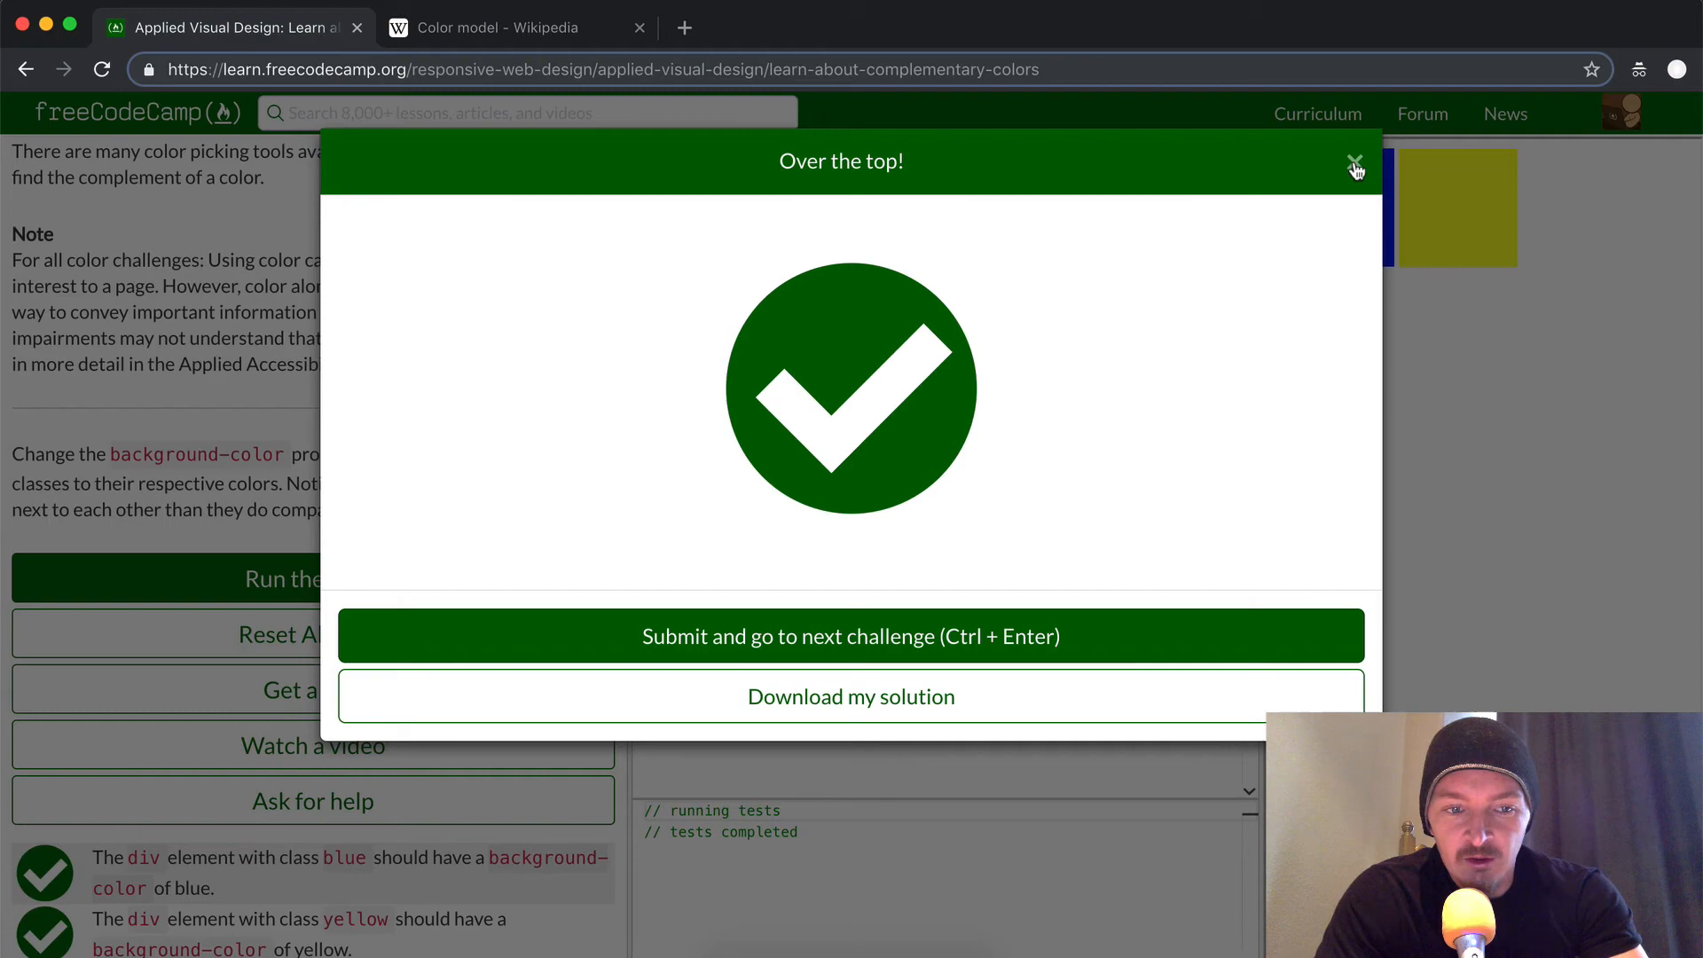